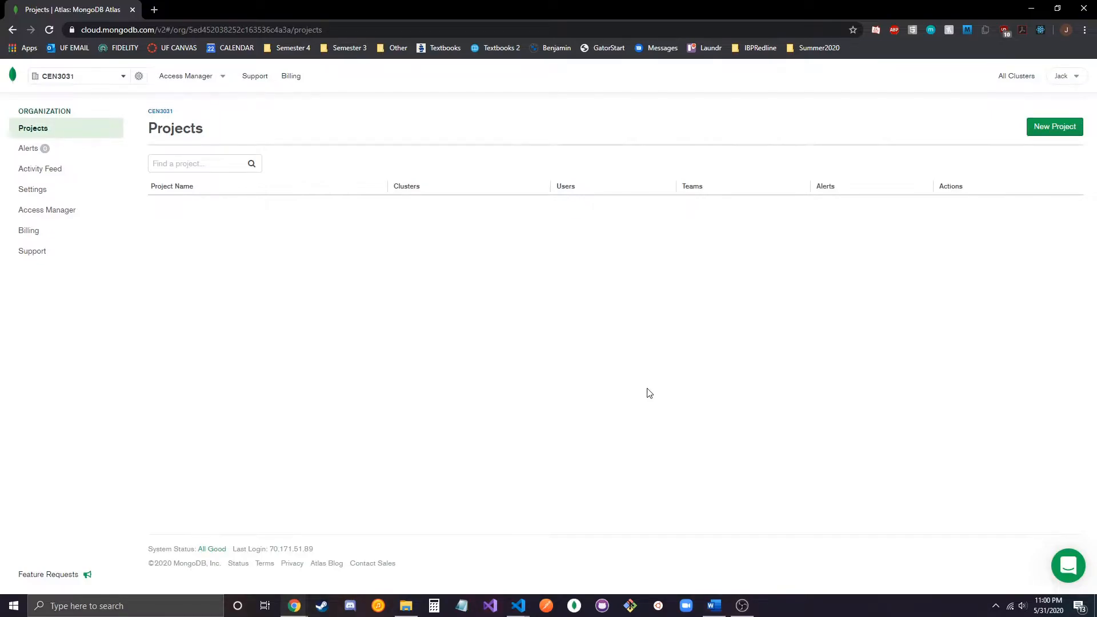
mouse_move(569, 397)
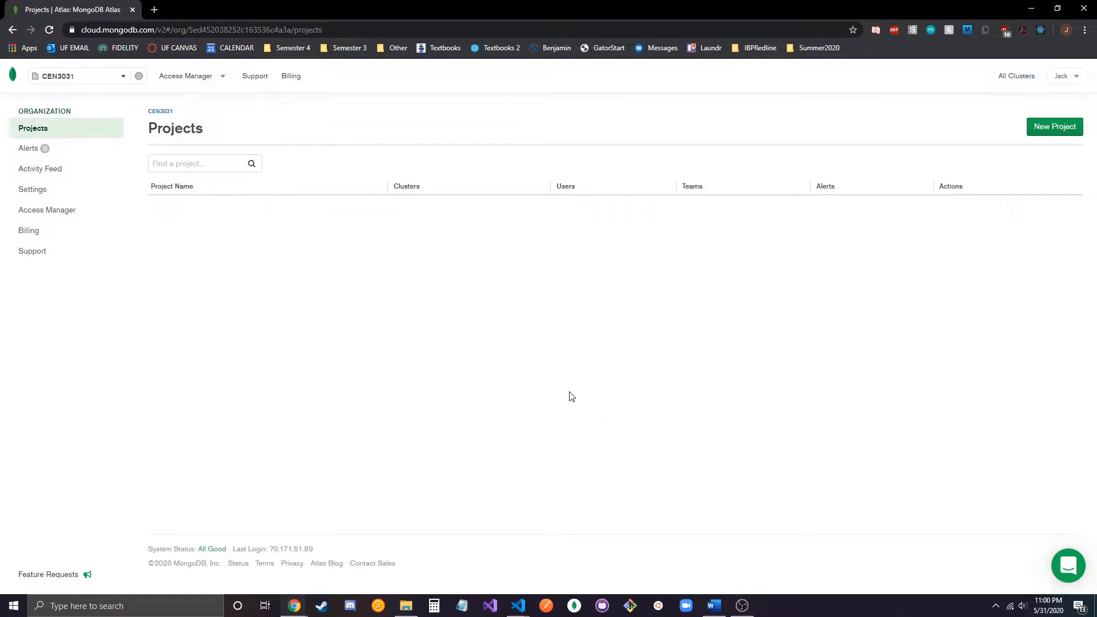
mouse_move(311, 266)
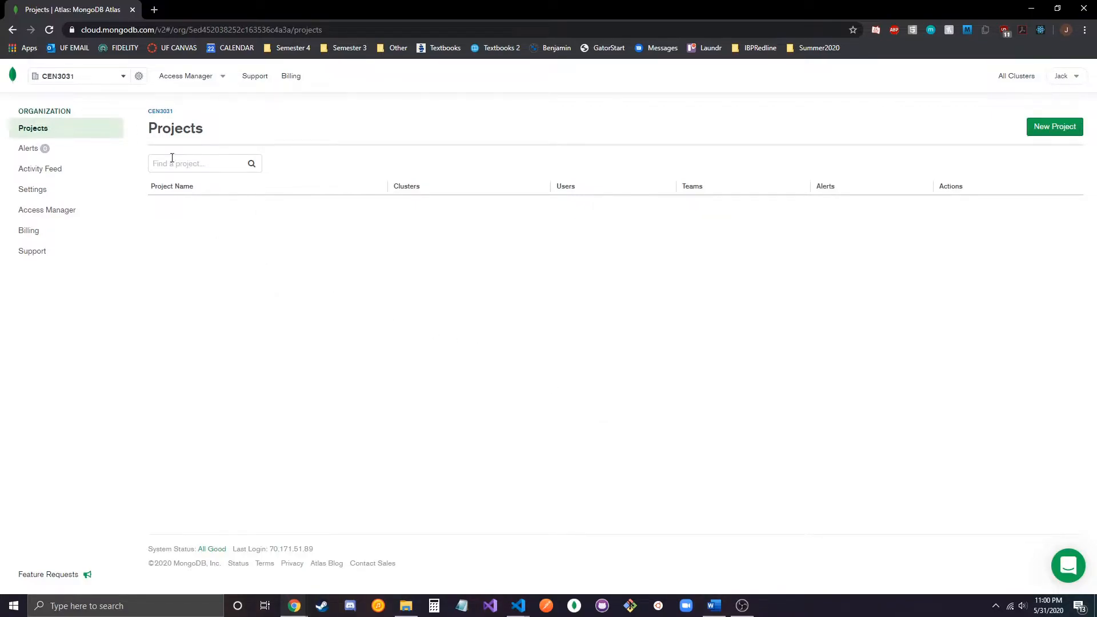
mouse_move(302, 131)
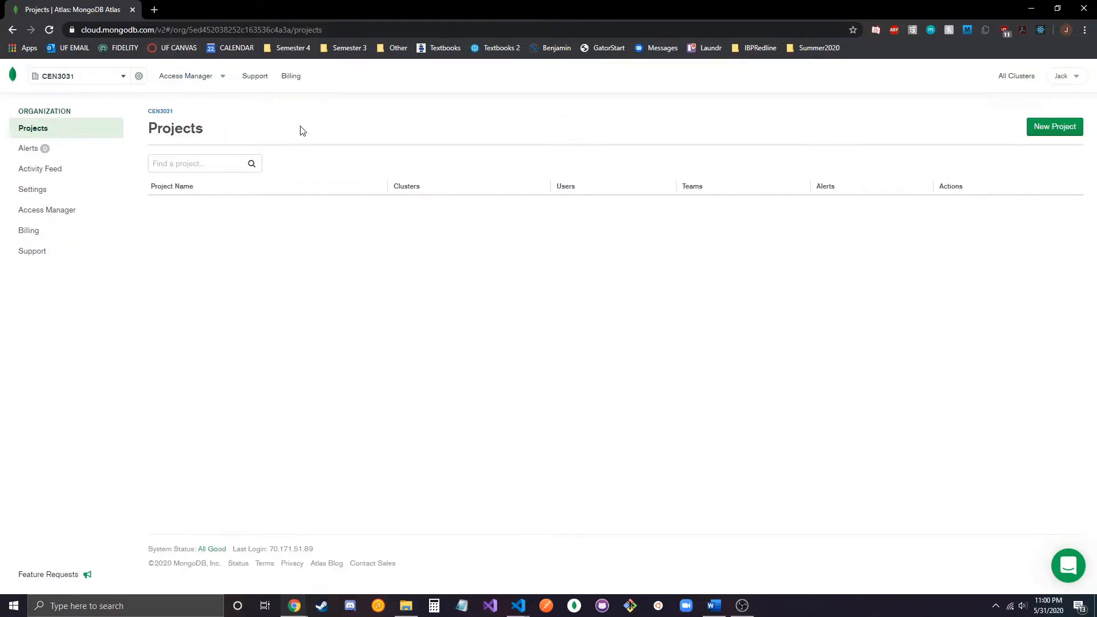
mouse_move(1054, 127)
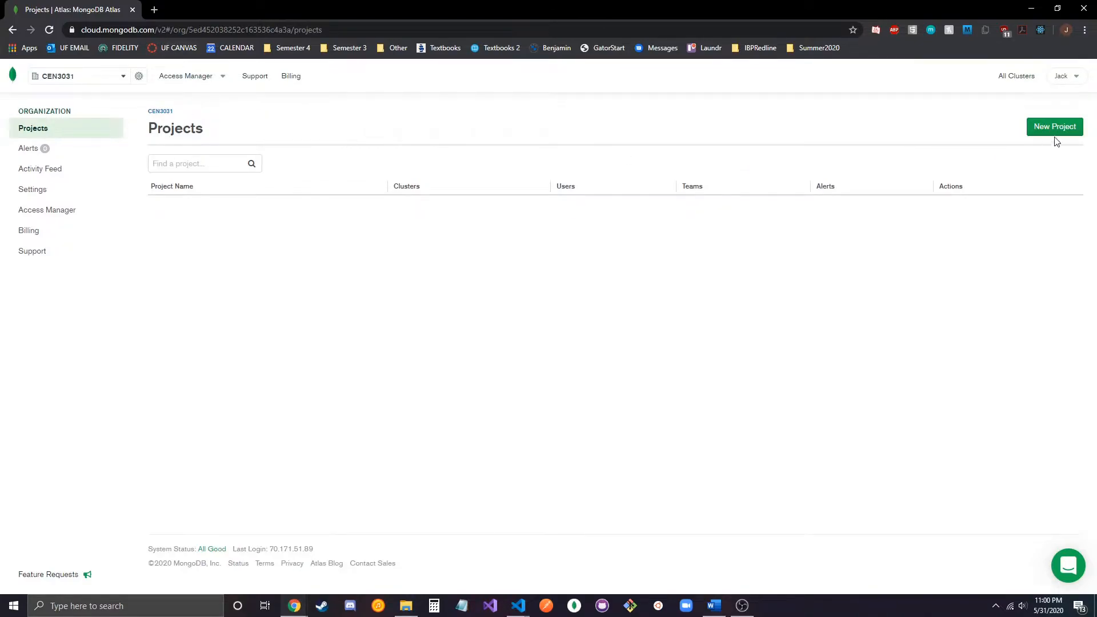
Start a new Atlas project, name it 'Week 3', and create it
left_click(1054, 126)
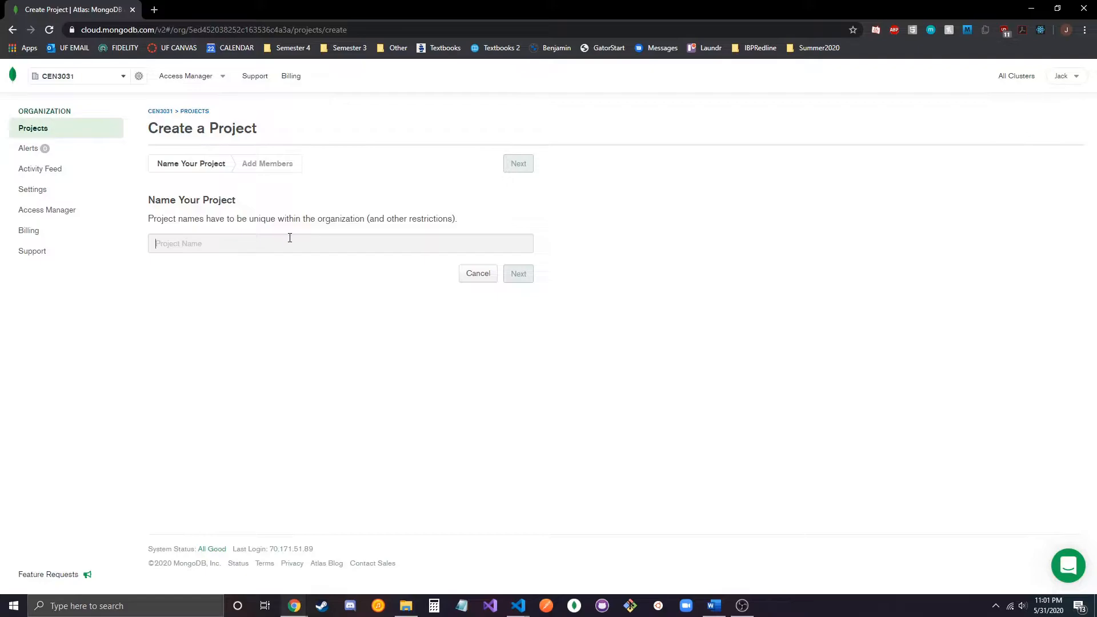
type("Week 3")
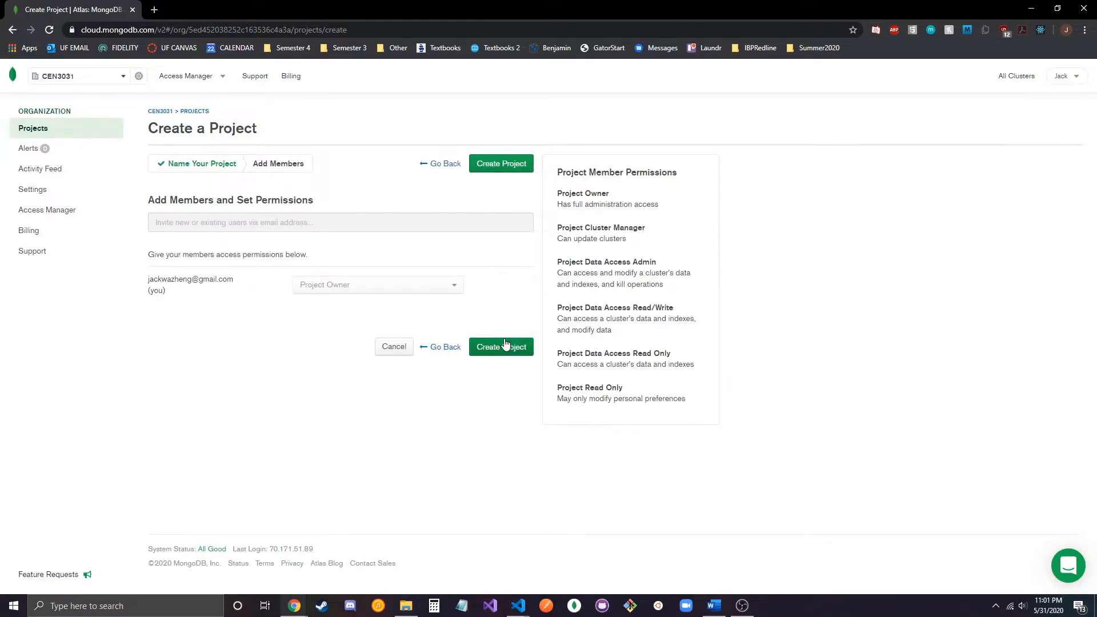
left_click(501, 346)
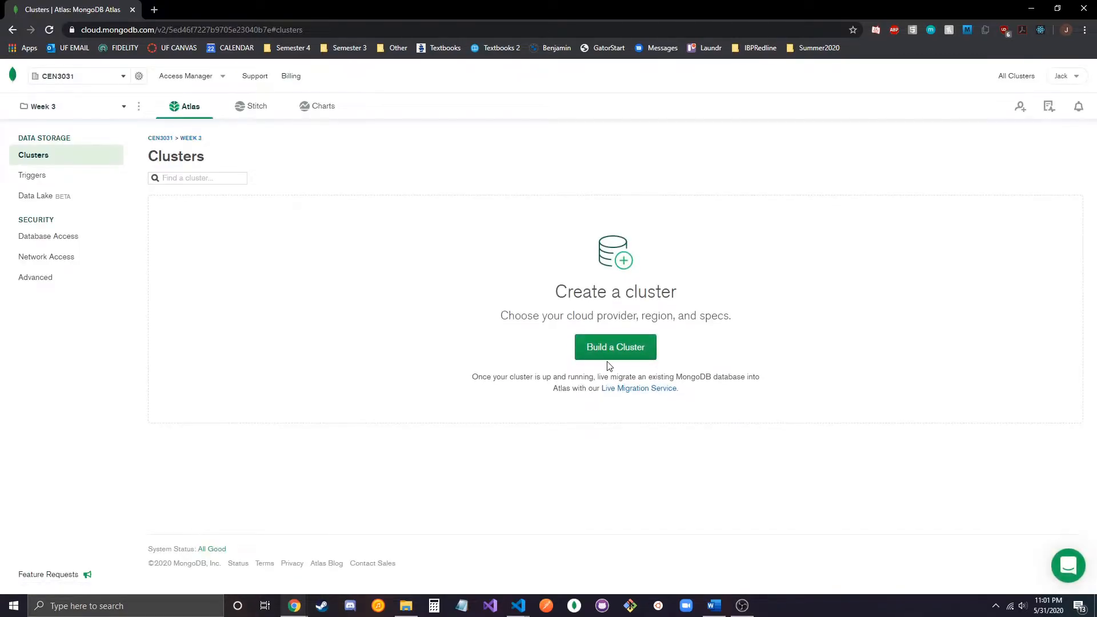
Build a free shared M0 cluster, Cluster0, on AWS N. Virginia with default settings
left_click(615, 347)
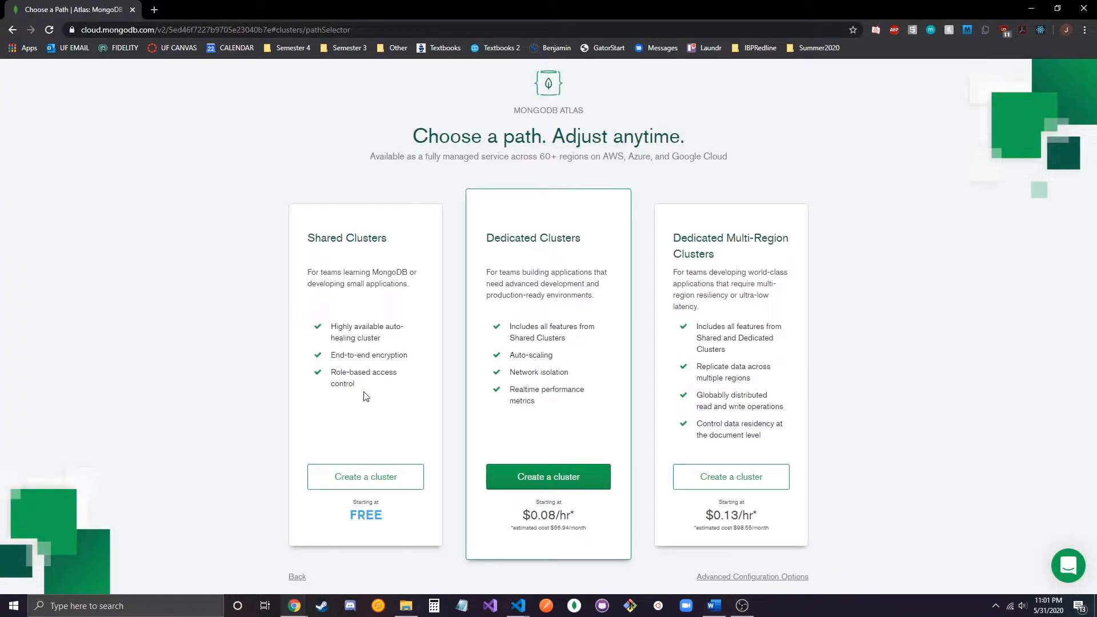
left_click(365, 476)
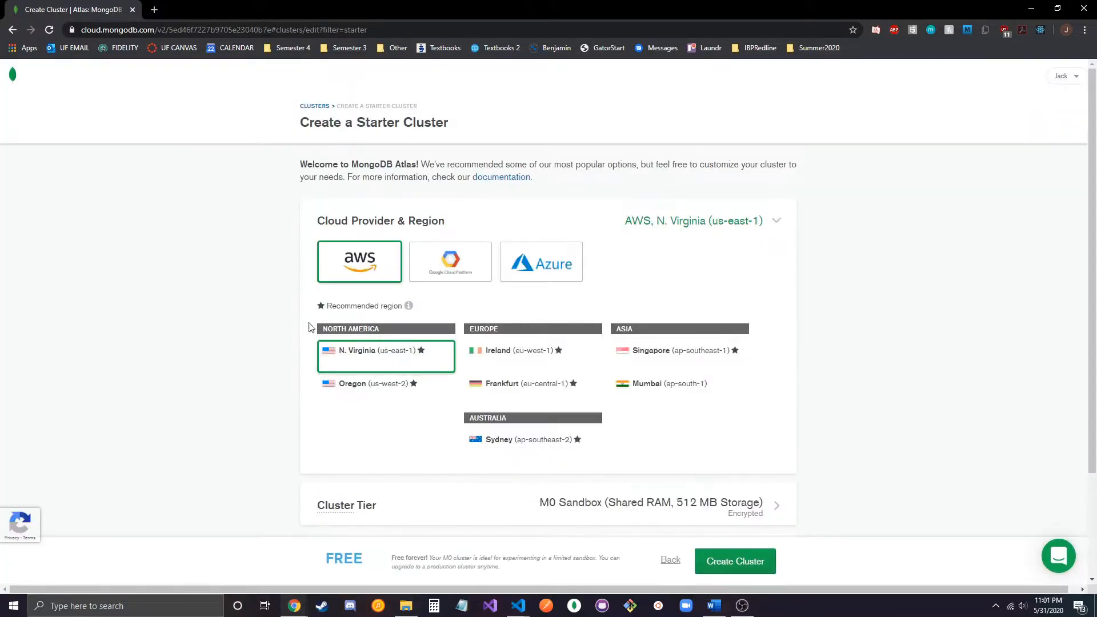
scroll("down", 3)
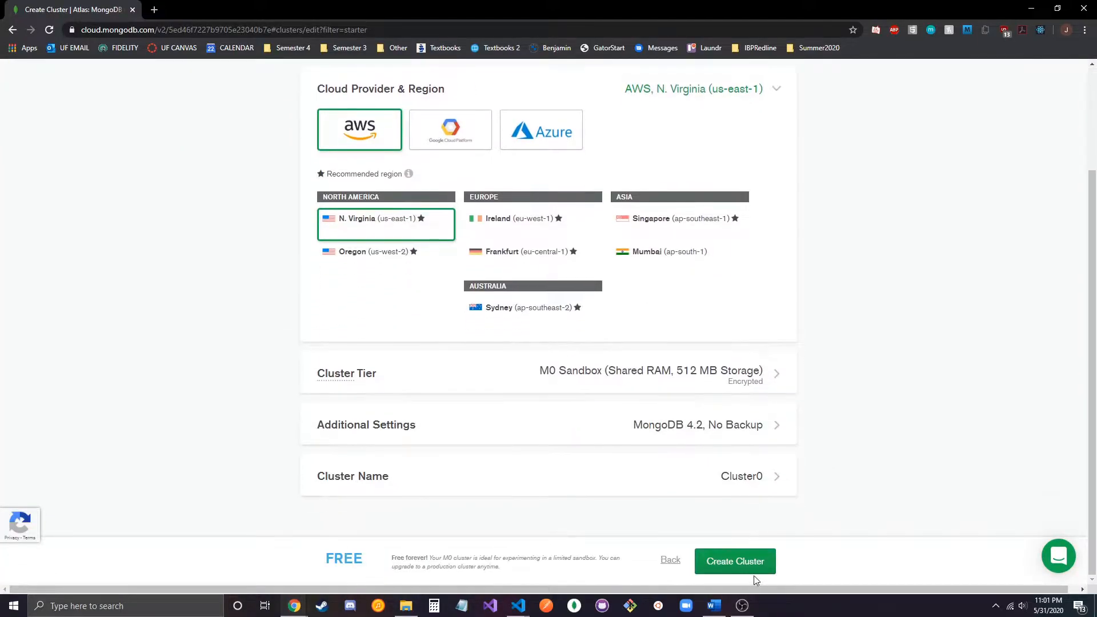
left_click(735, 561)
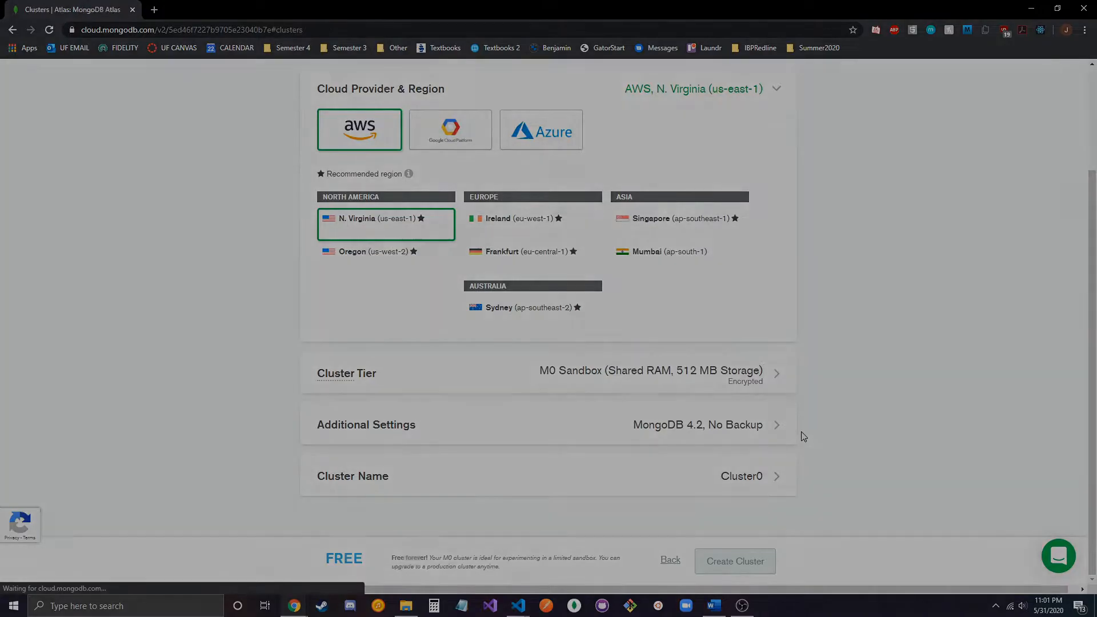
left_click(734, 560)
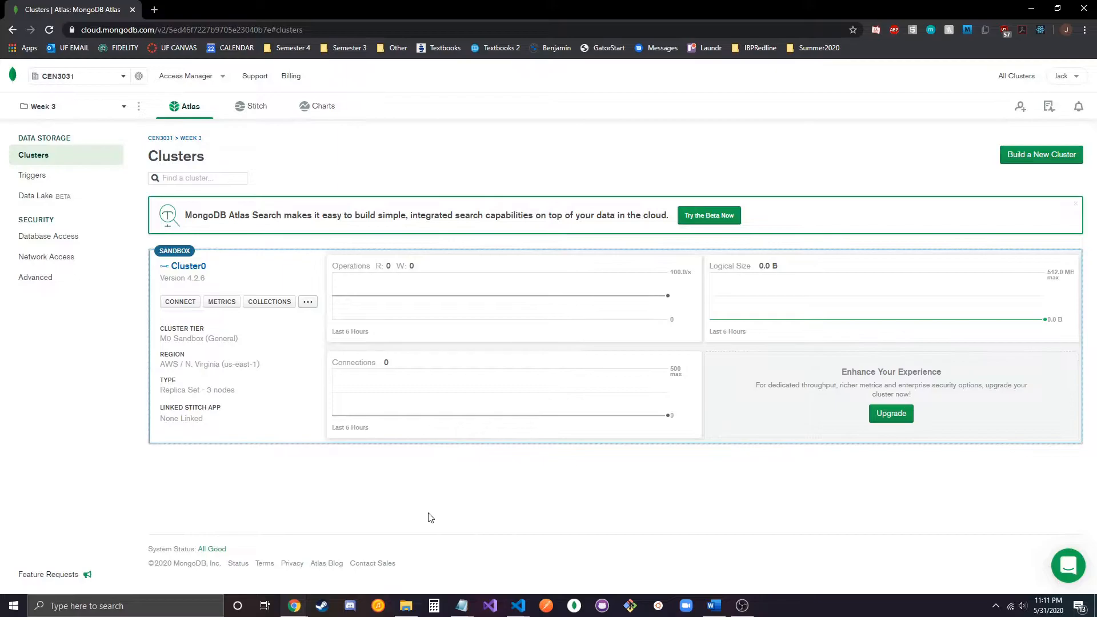
Add a Cluster0 IP whitelist entry 0.0.0.0/0 described as 'Allow all IPs'
left_click(180, 302)
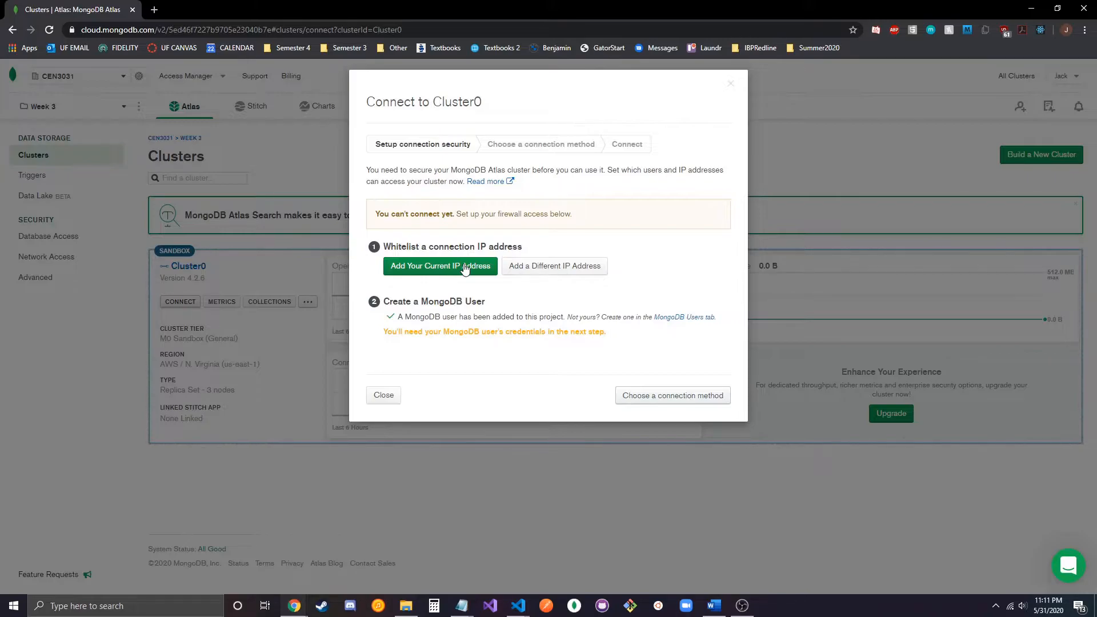
mouse_move(554, 266)
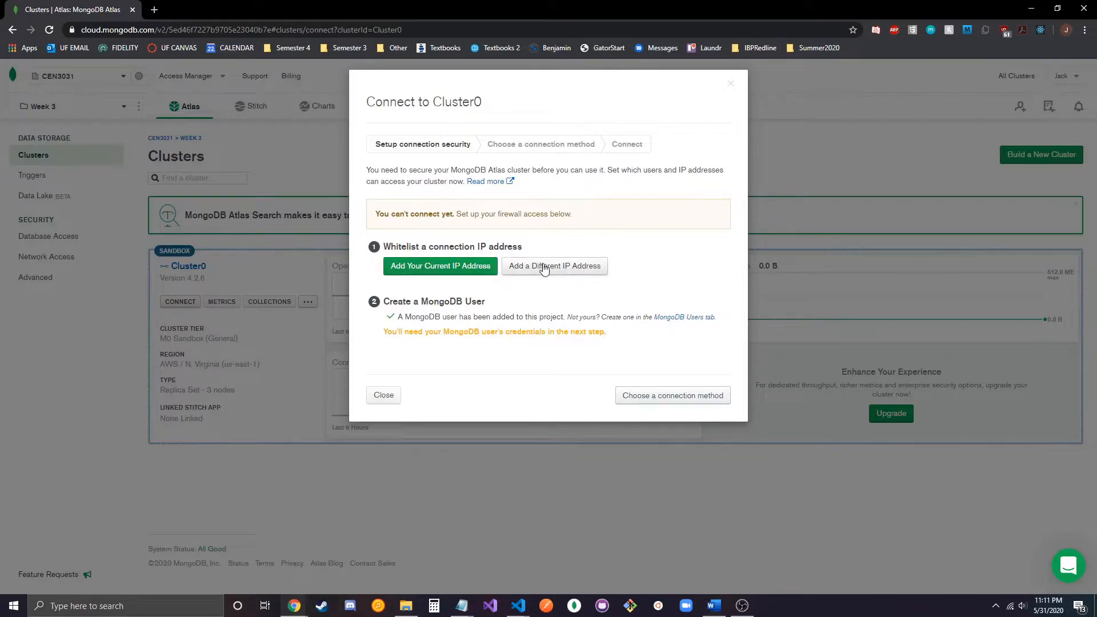
left_click(553, 266)
type("0.0.0.0/0")
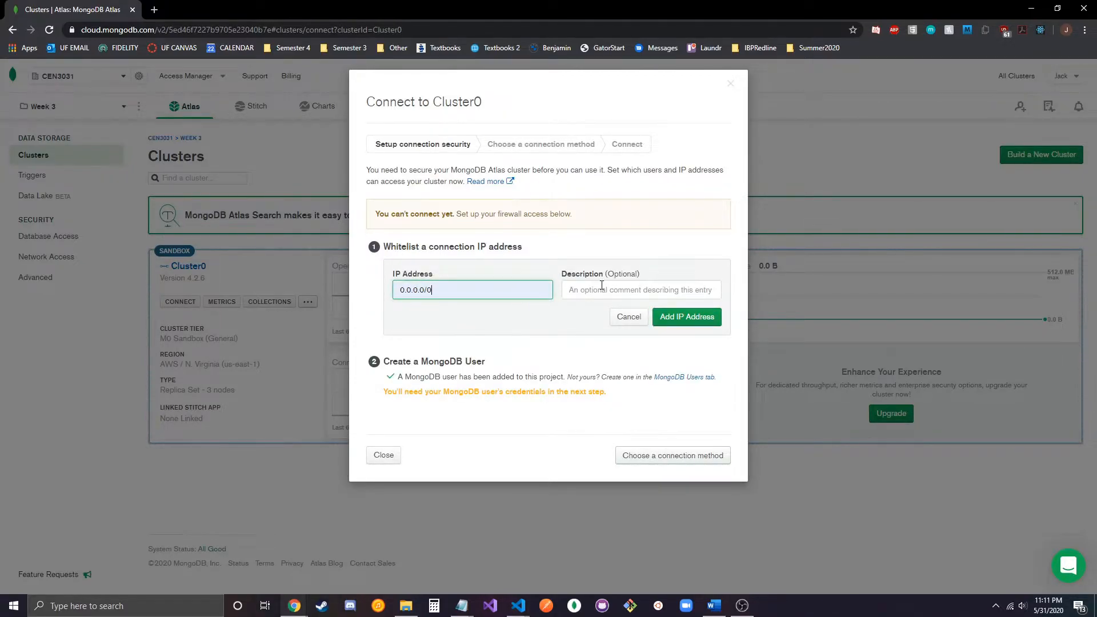
type("Allow all IPs")
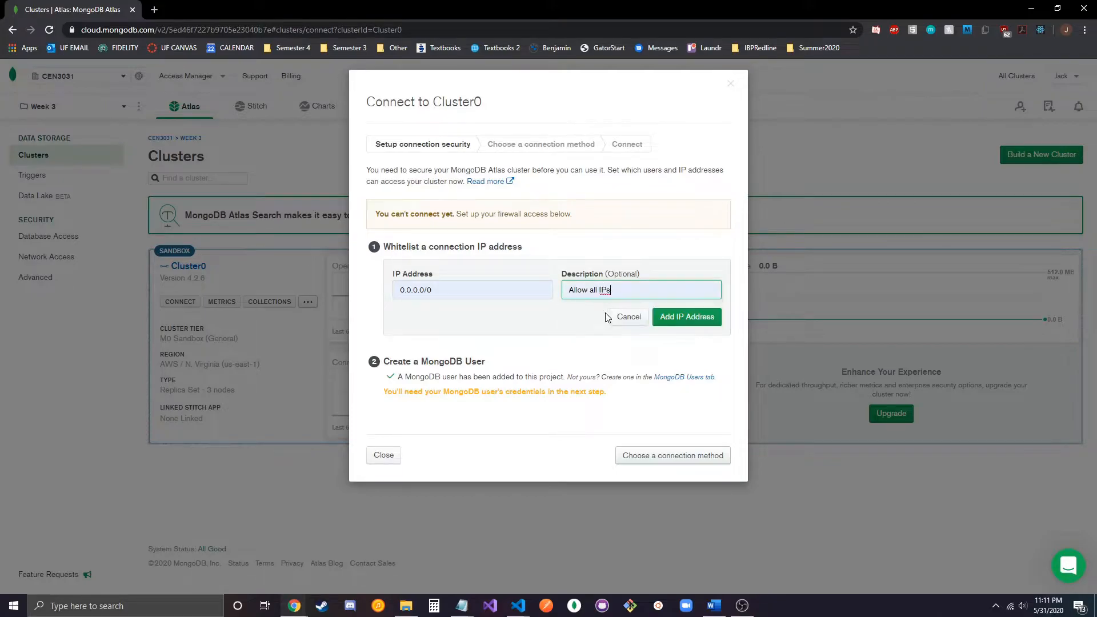
left_click(686, 316)
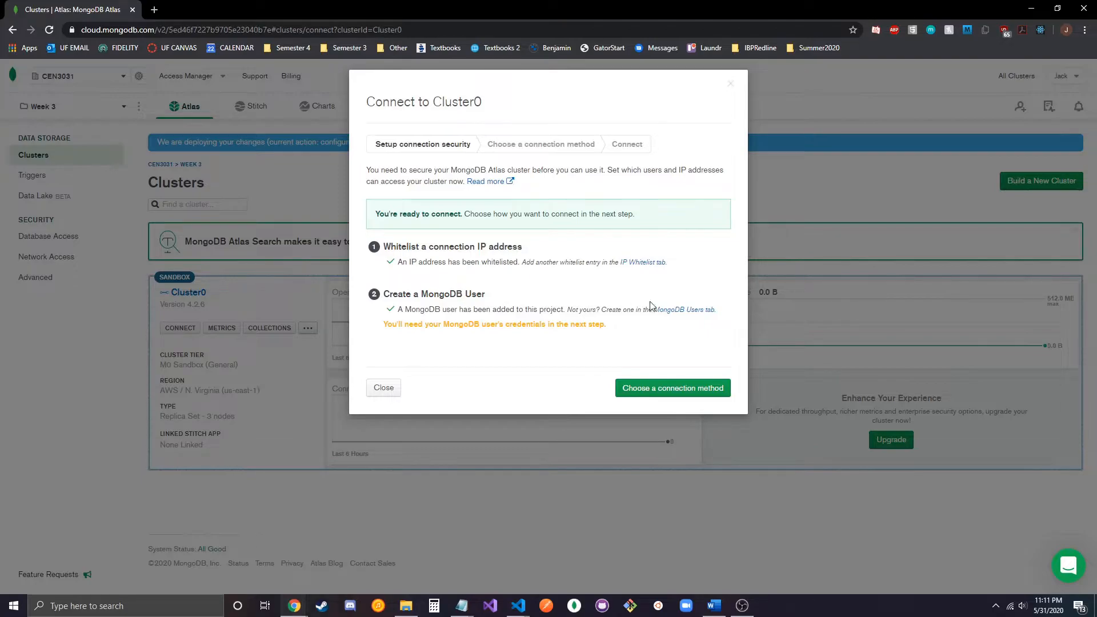
mouse_move(508, 310)
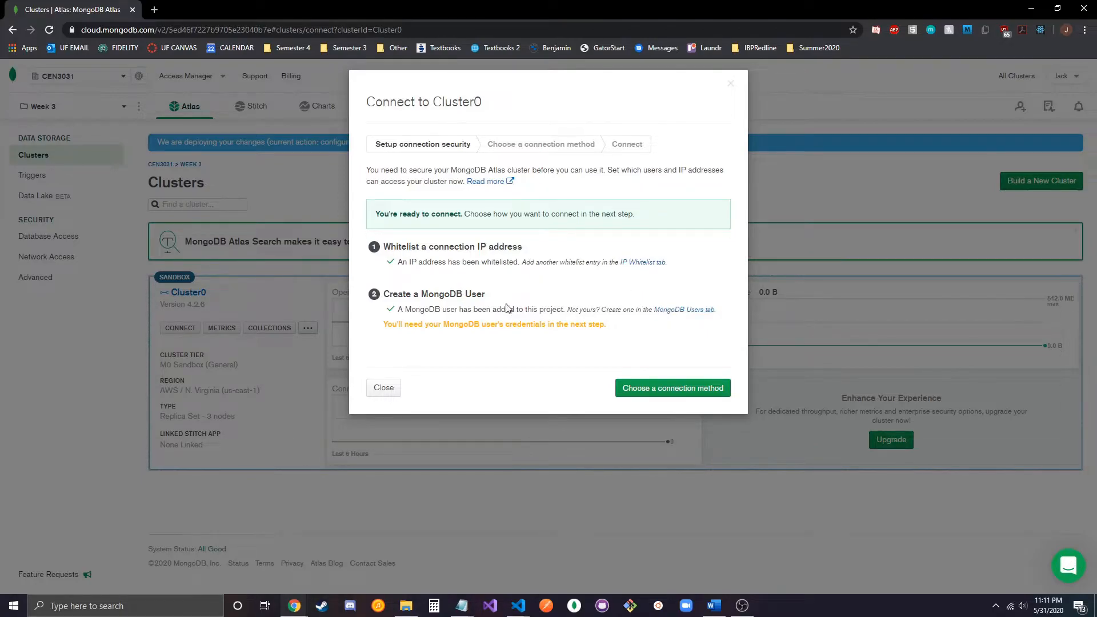
mouse_move(367, 246)
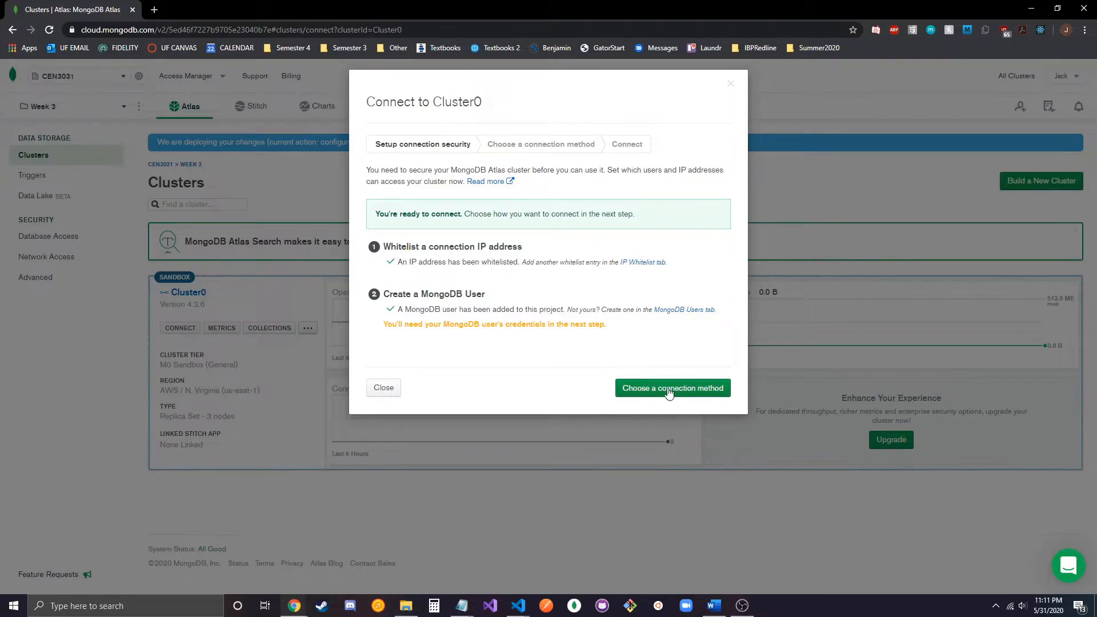
Choose Connect your application with the Node.js driver, version 3.0 or later
left_click(671, 388)
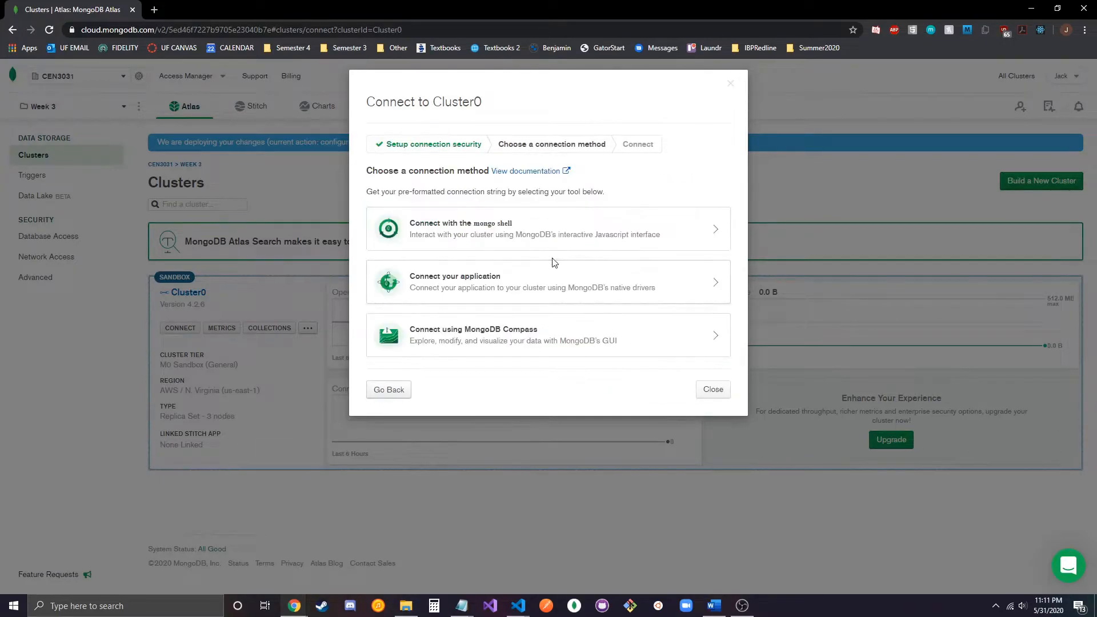
mouse_move(651, 224)
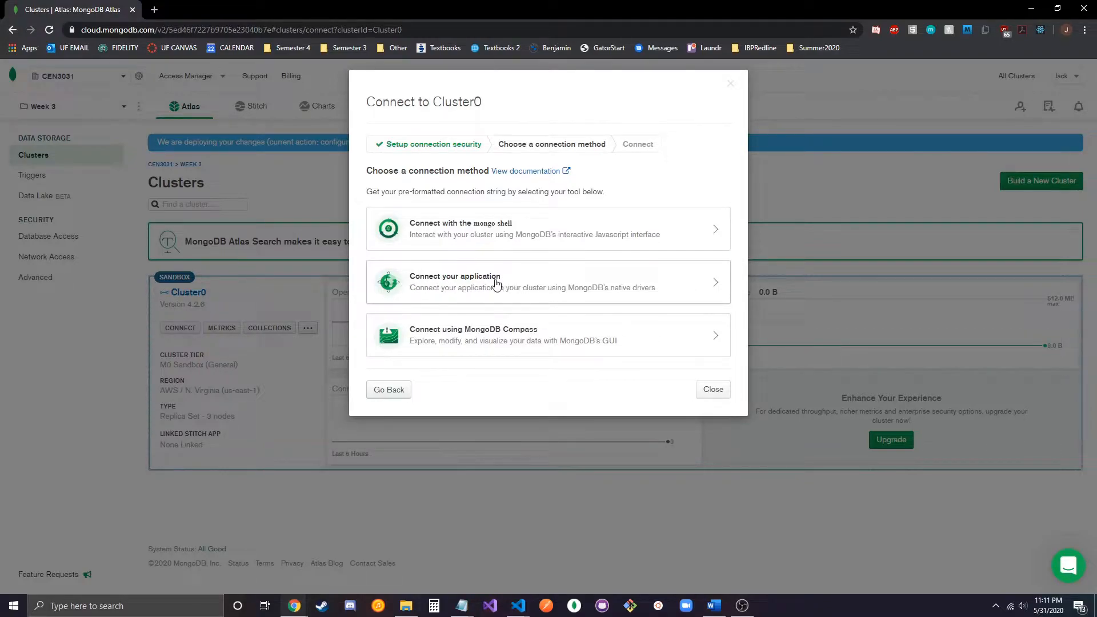
mouse_move(670, 281)
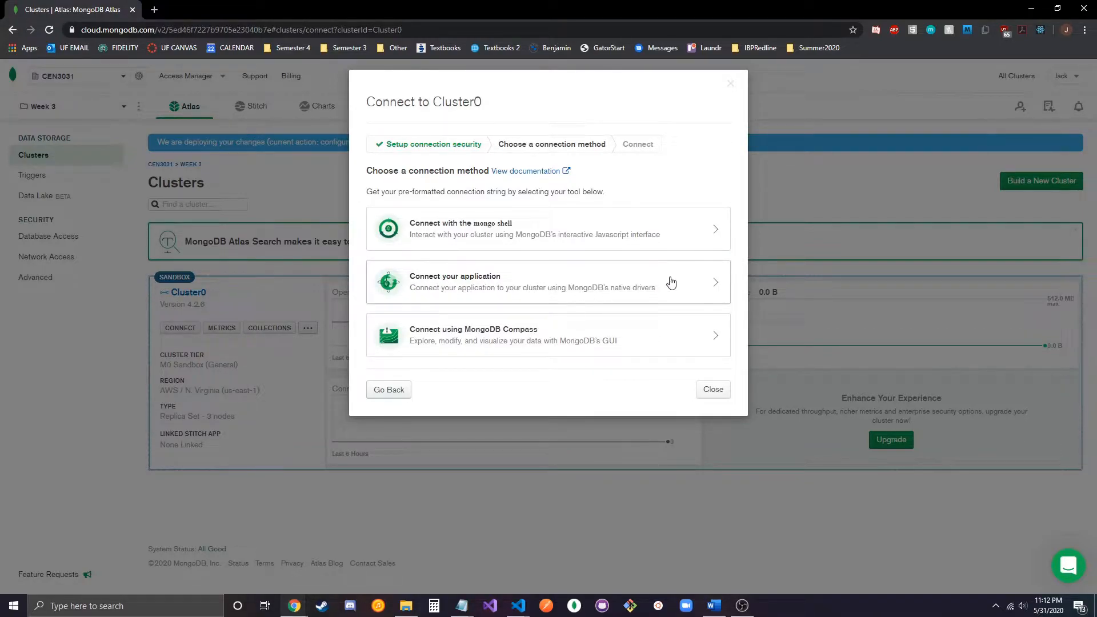
left_click(547, 281)
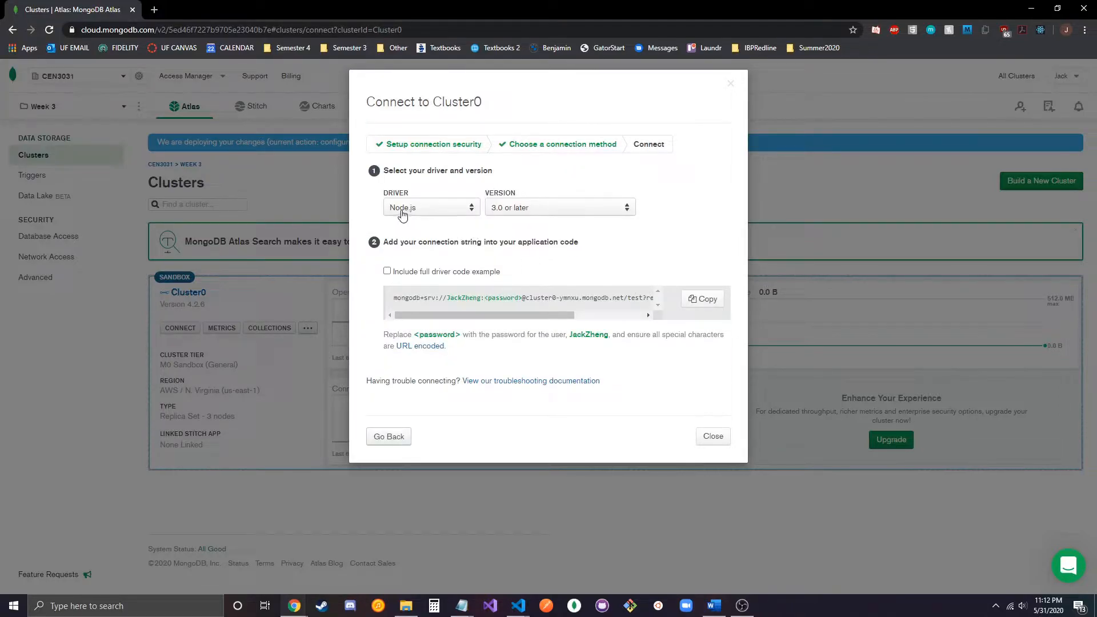
left_click(558, 207)
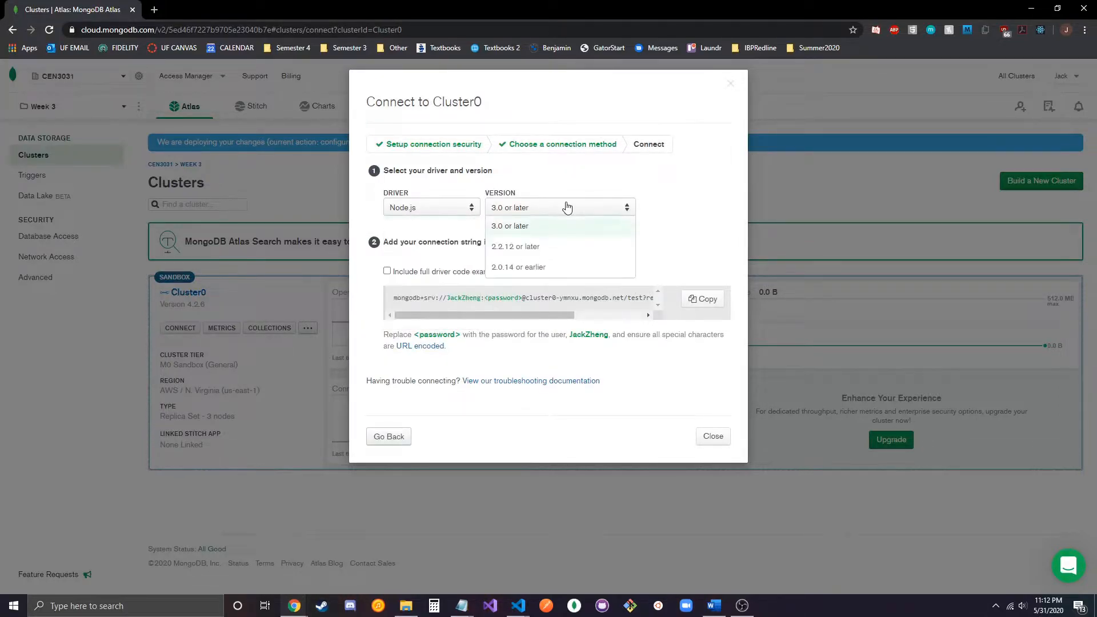
left_click(509, 225)
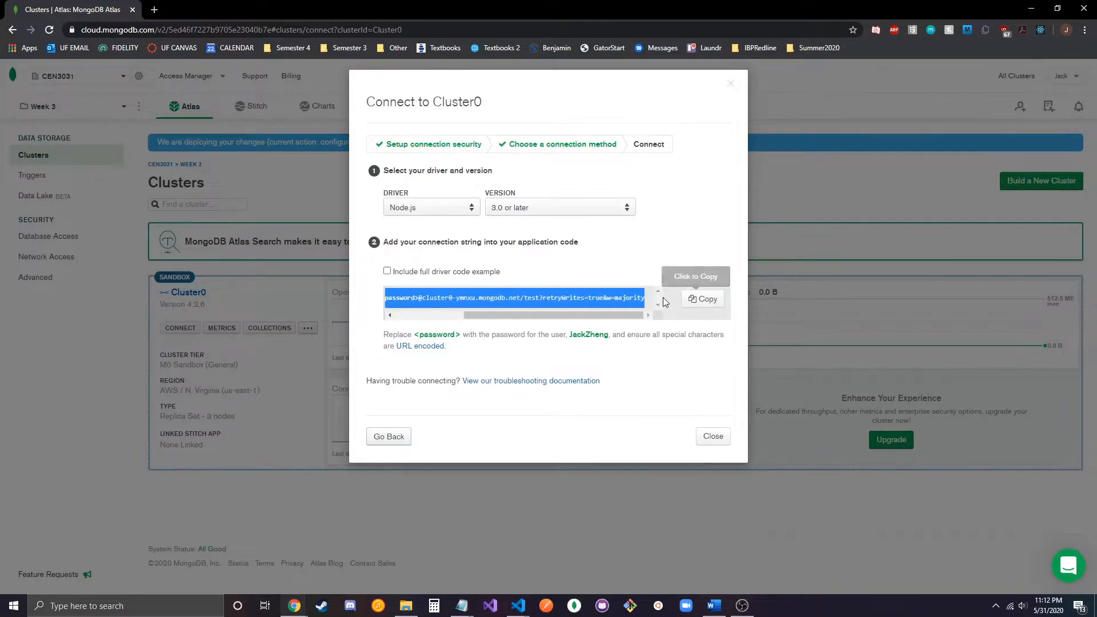
mouse_move(584, 531)
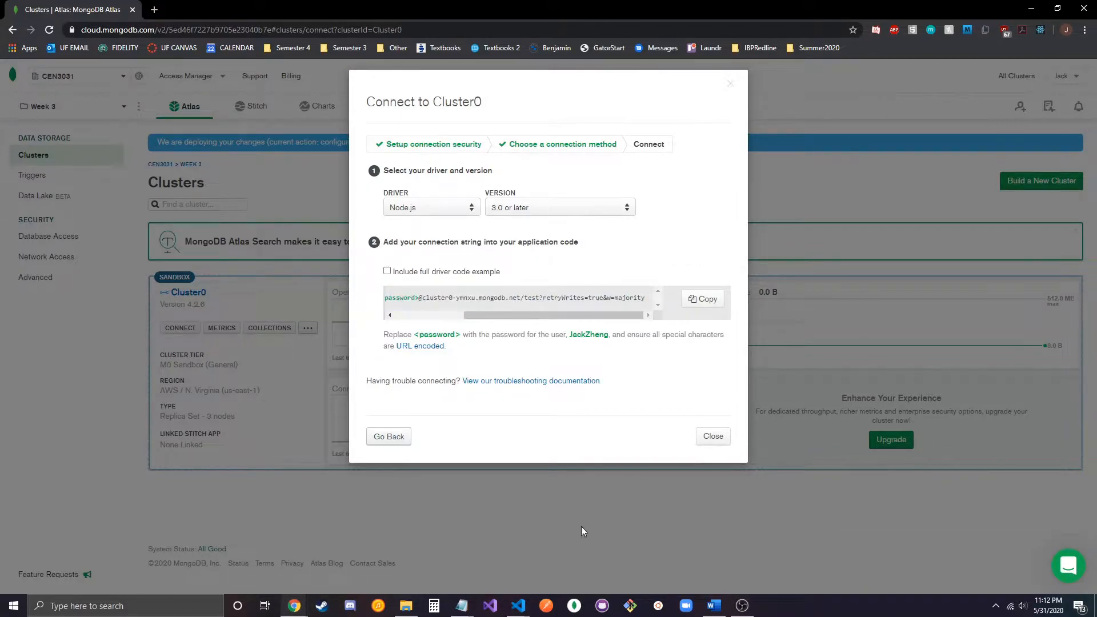
Bring up Visual Studio Code and open controllers/simpleController.js
left_click(517, 606)
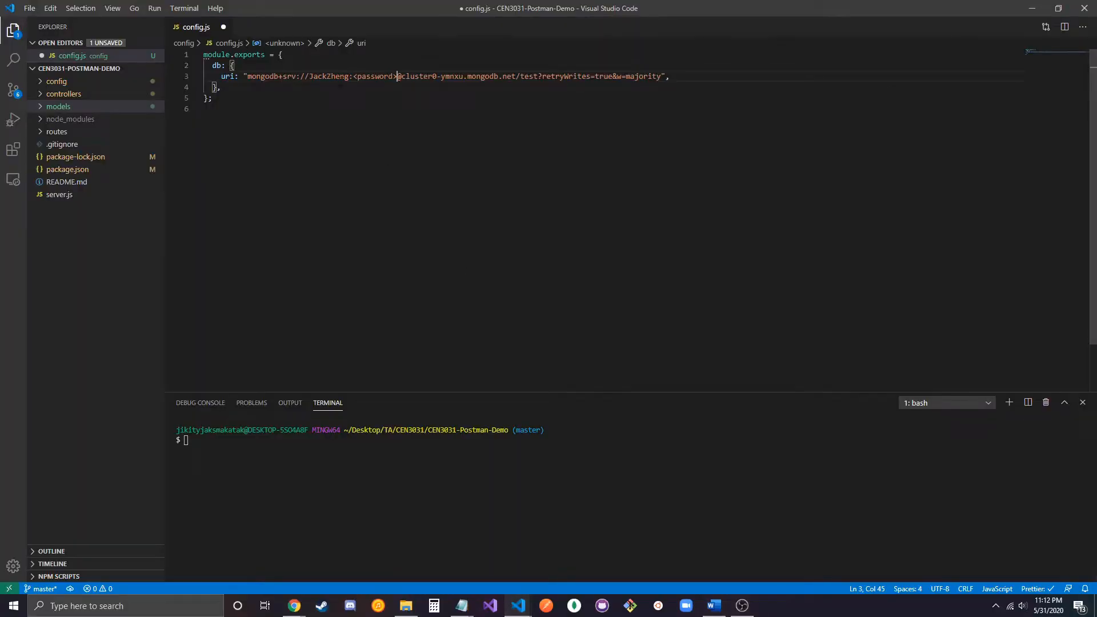
double_click(374, 76)
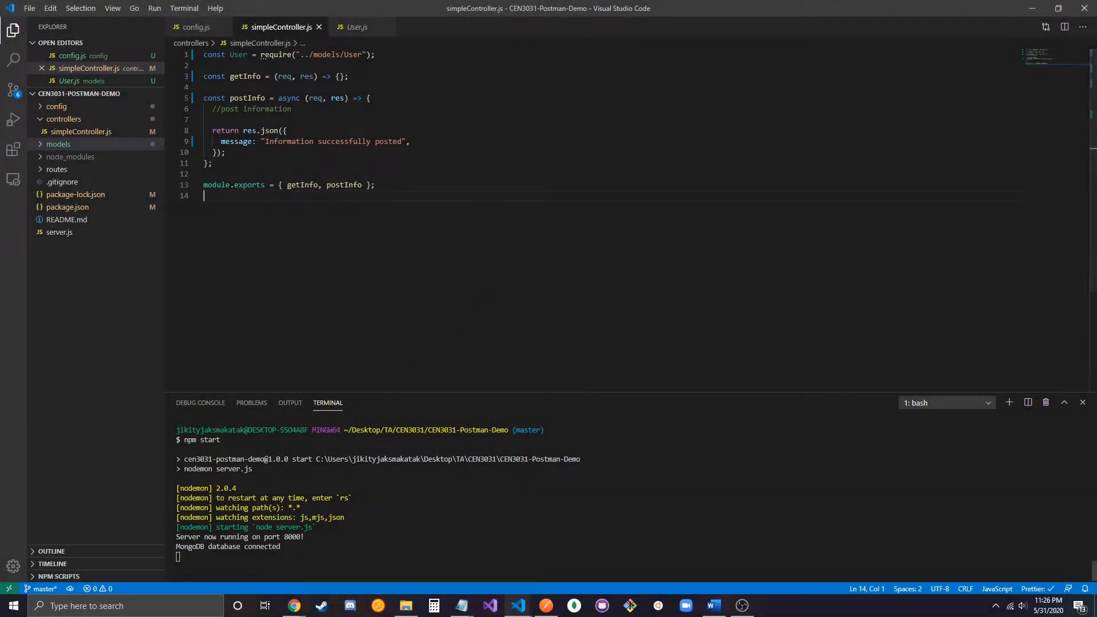
mouse_move(293, 605)
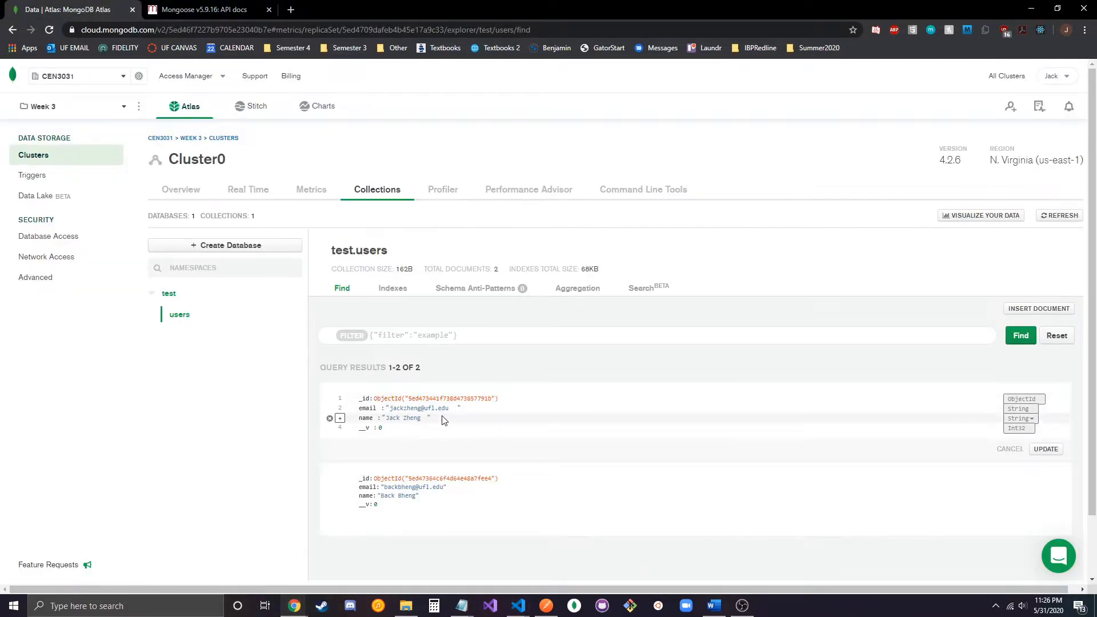
mouse_move(415, 467)
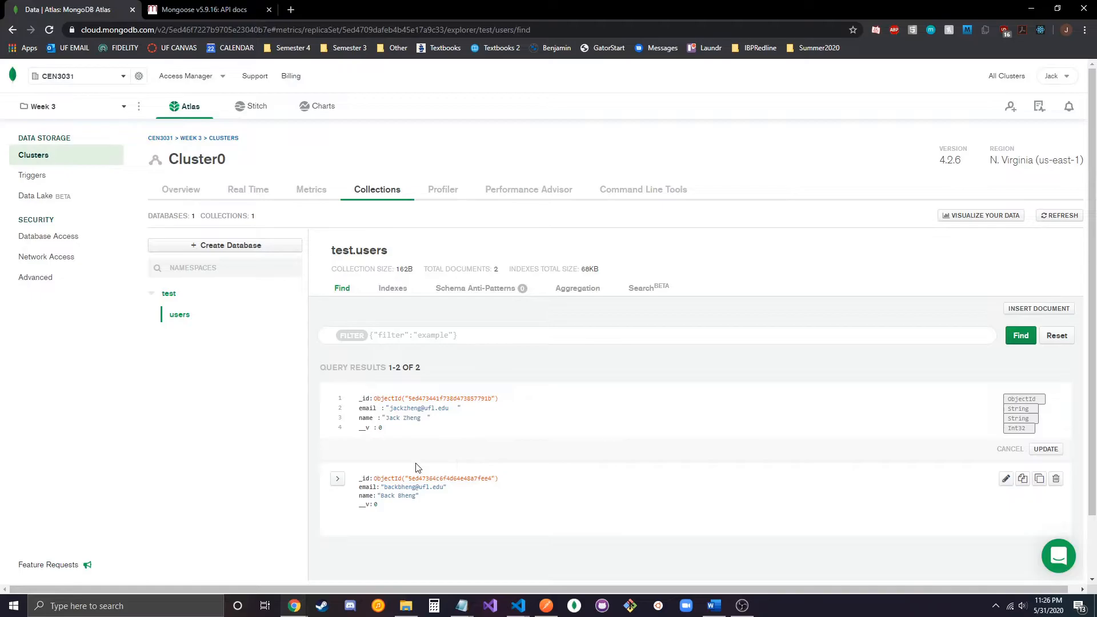
Inspect the two test.users documents, then switch to the Mongoose documentation tab
left_click(338, 398)
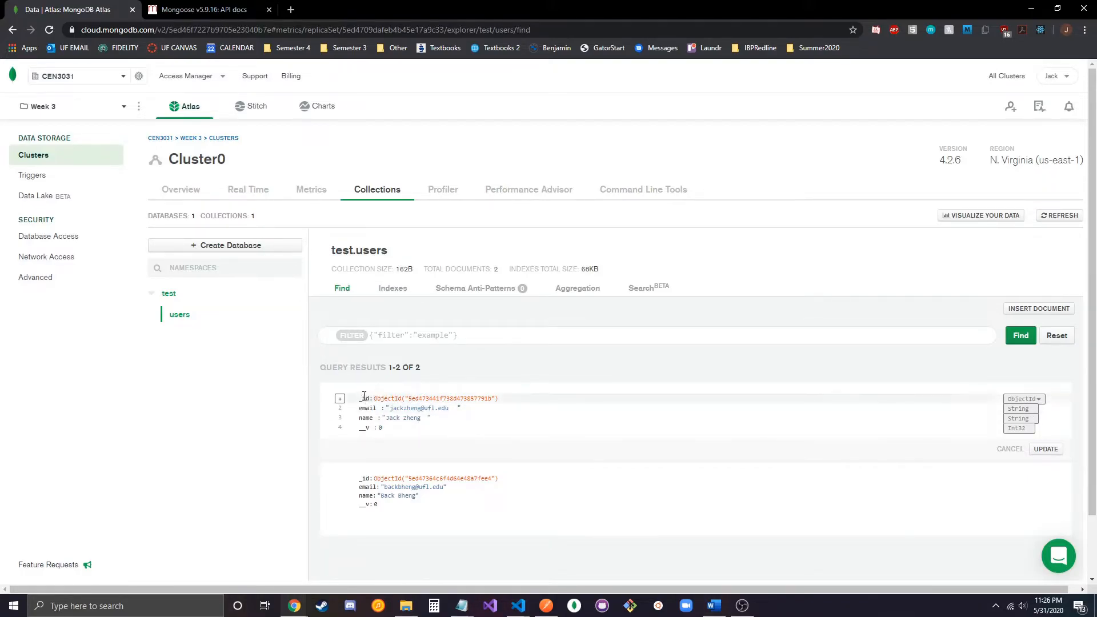
mouse_move(304, 320)
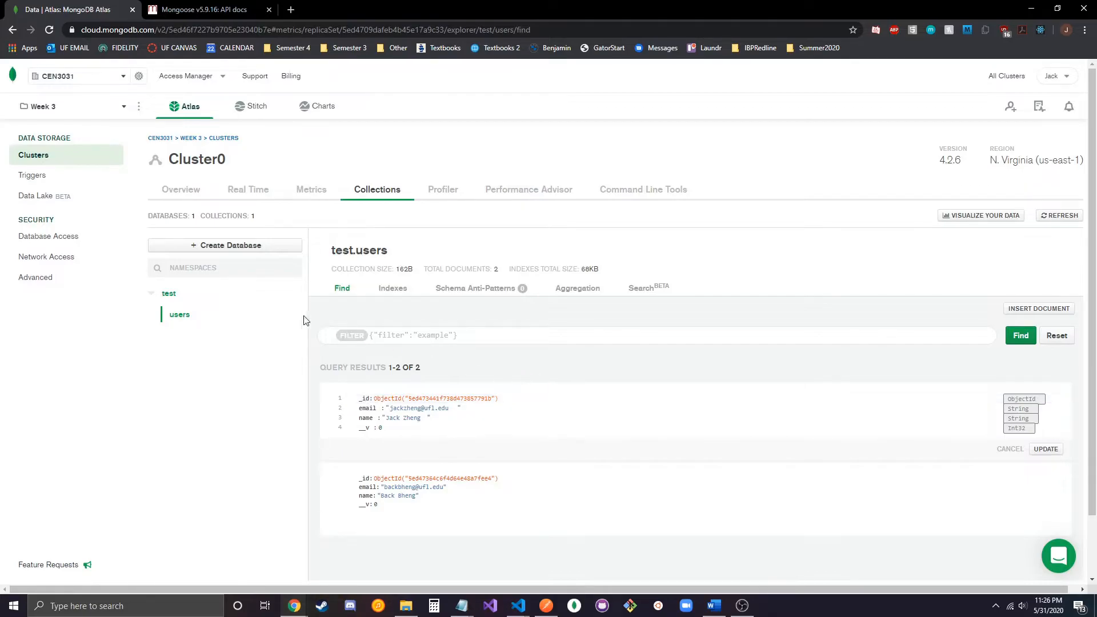
mouse_move(207, 319)
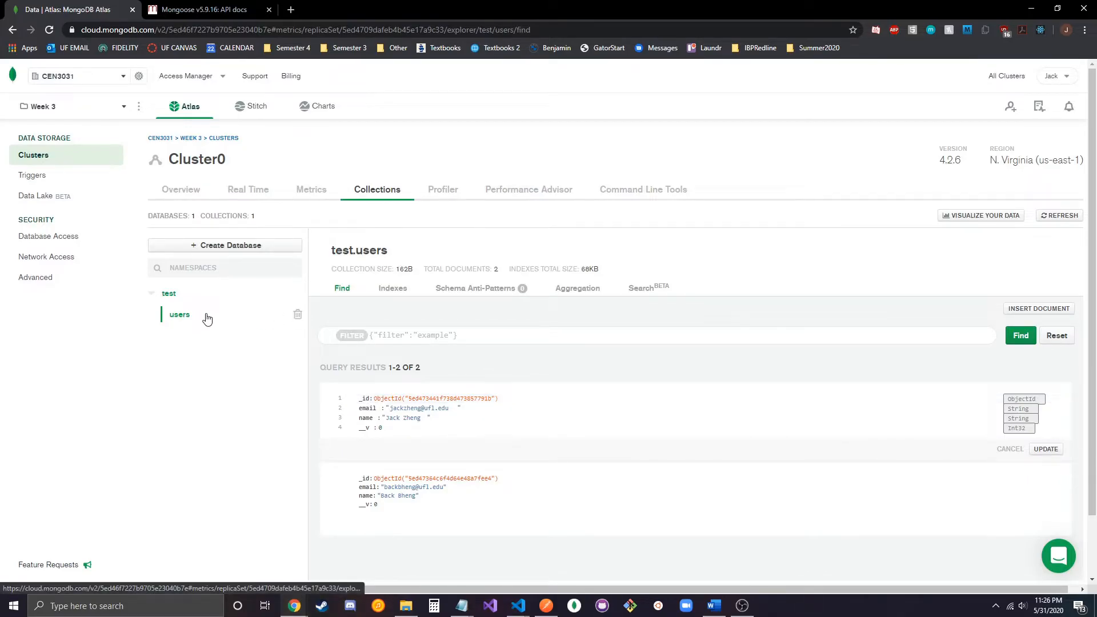
mouse_move(198, 294)
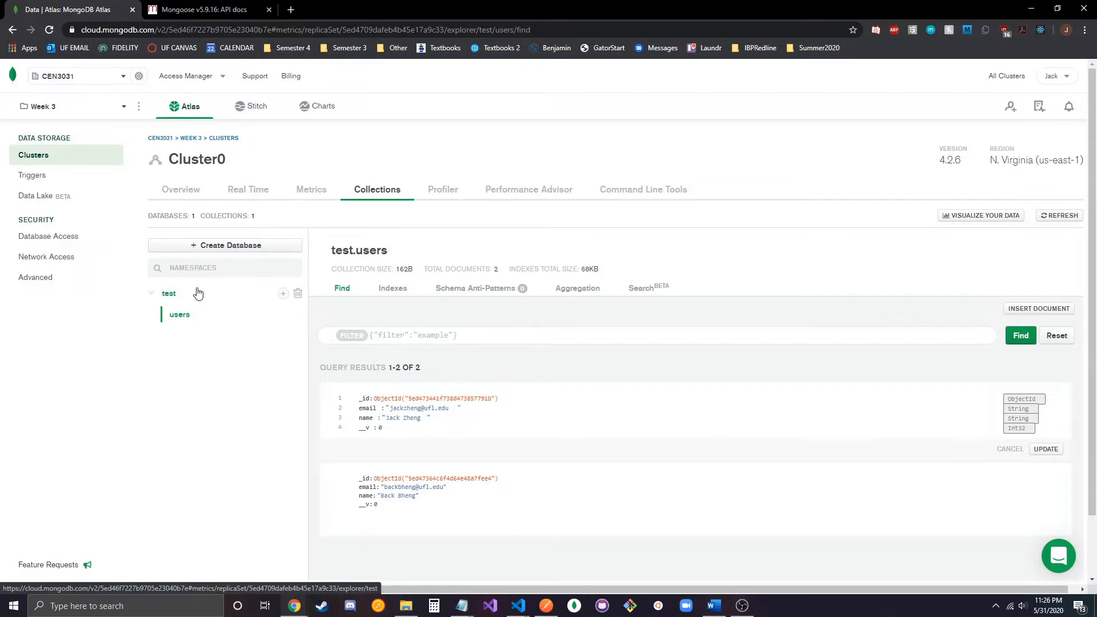
mouse_move(202, 312)
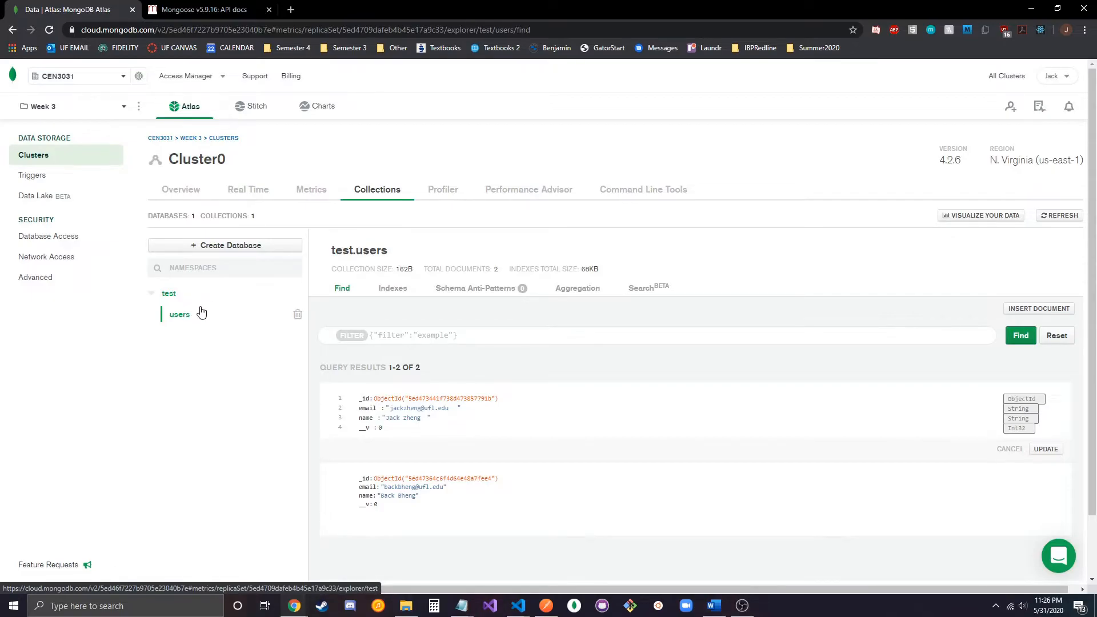
mouse_move(230, 302)
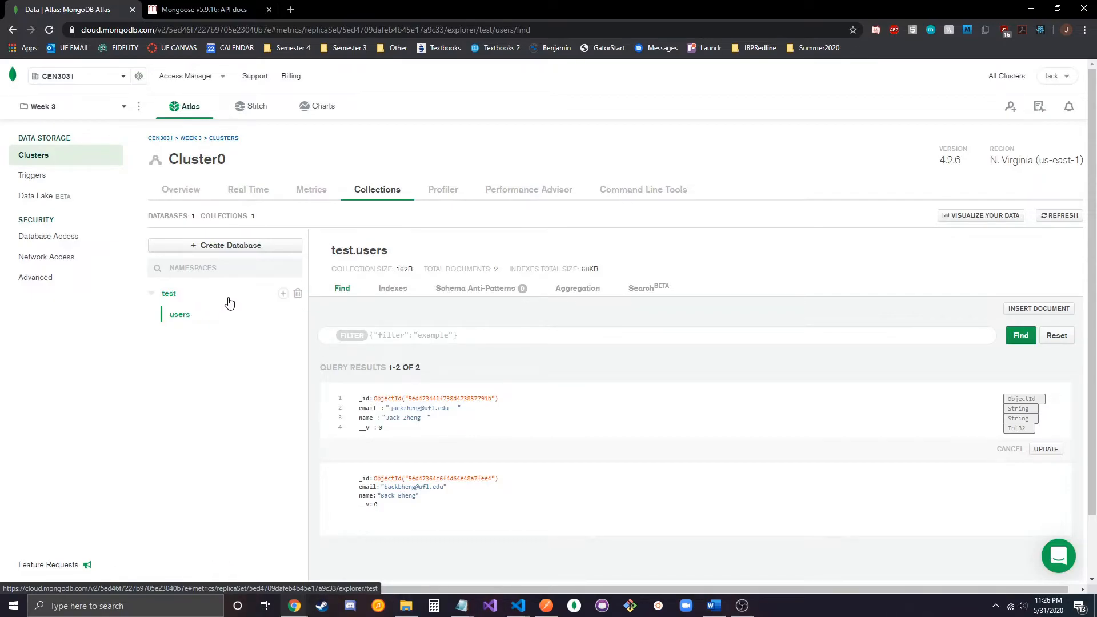
mouse_move(239, 352)
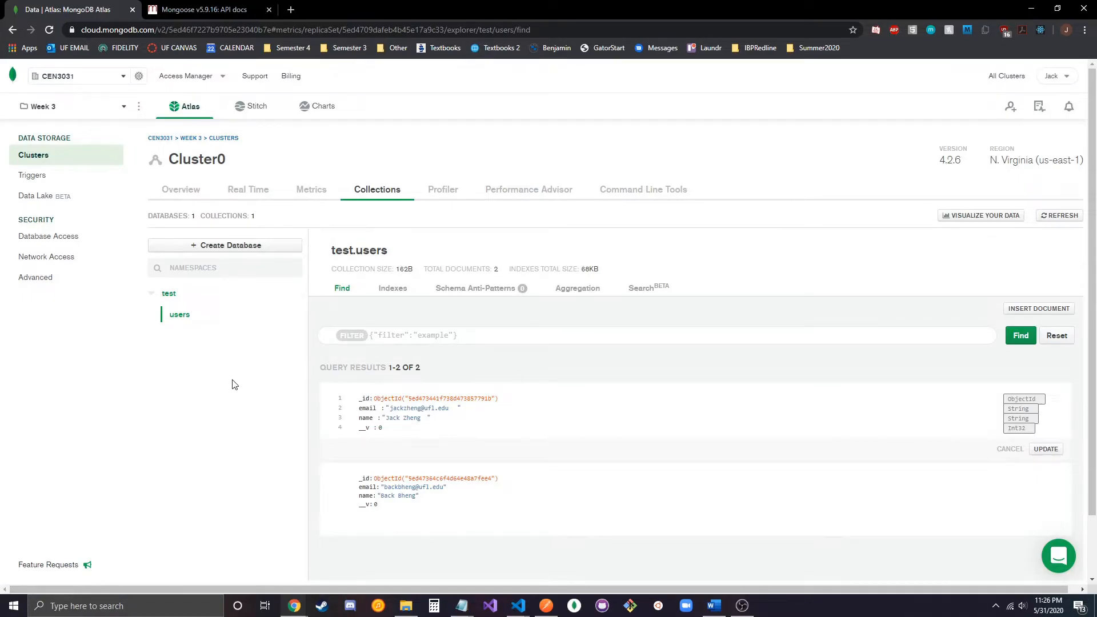
mouse_move(239, 365)
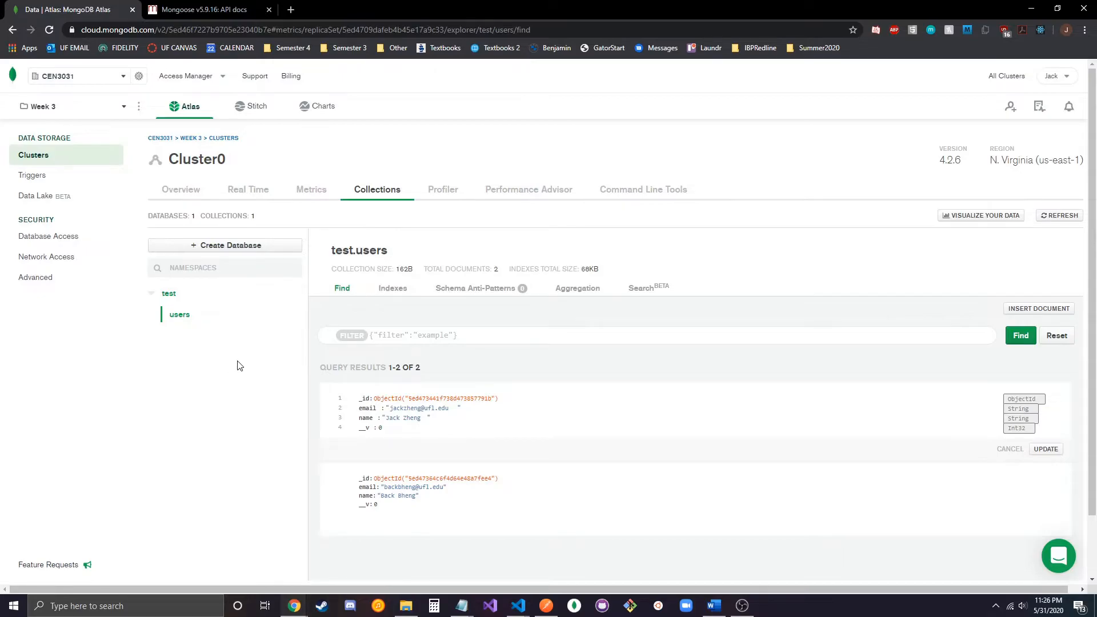
left_click(203, 9)
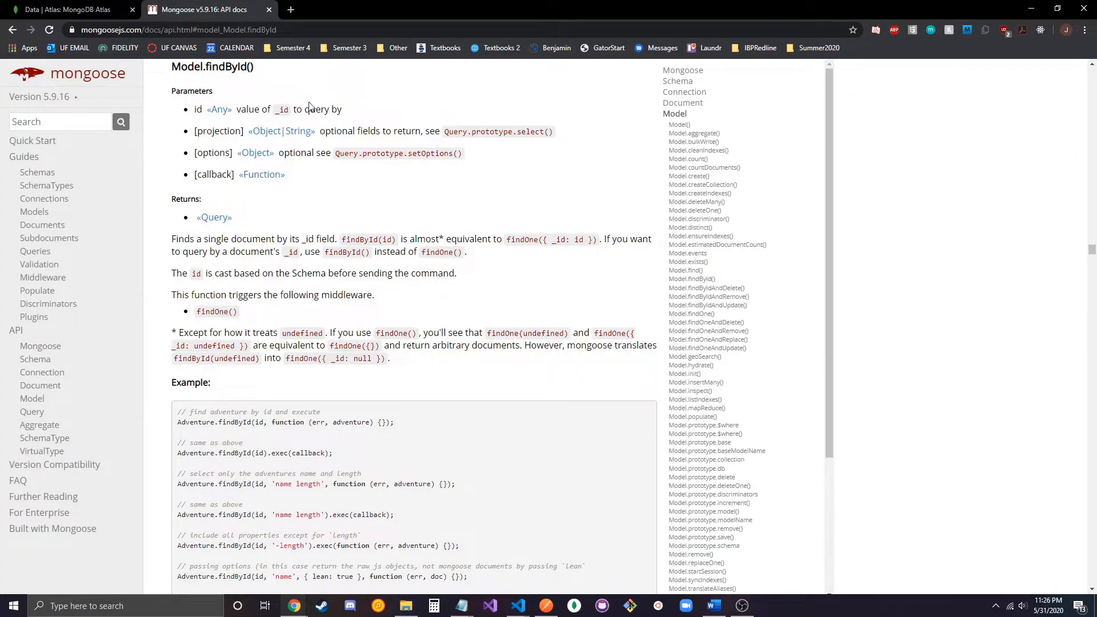
Look up the Mongoose Queries guide and the Model.findById() reference
left_click(35, 251)
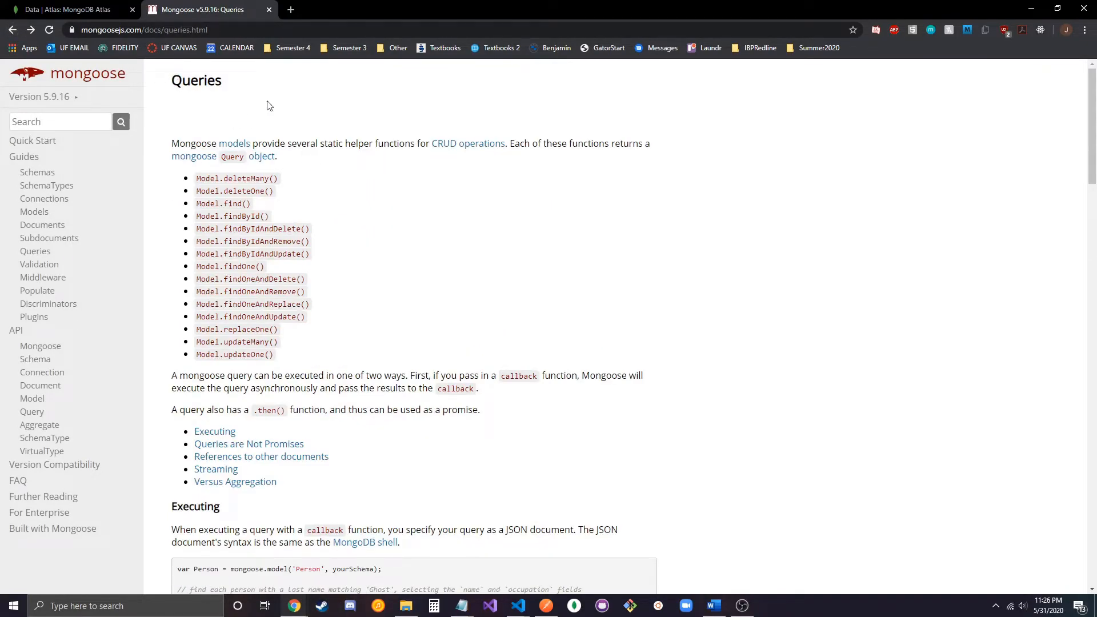
mouse_move(325, 242)
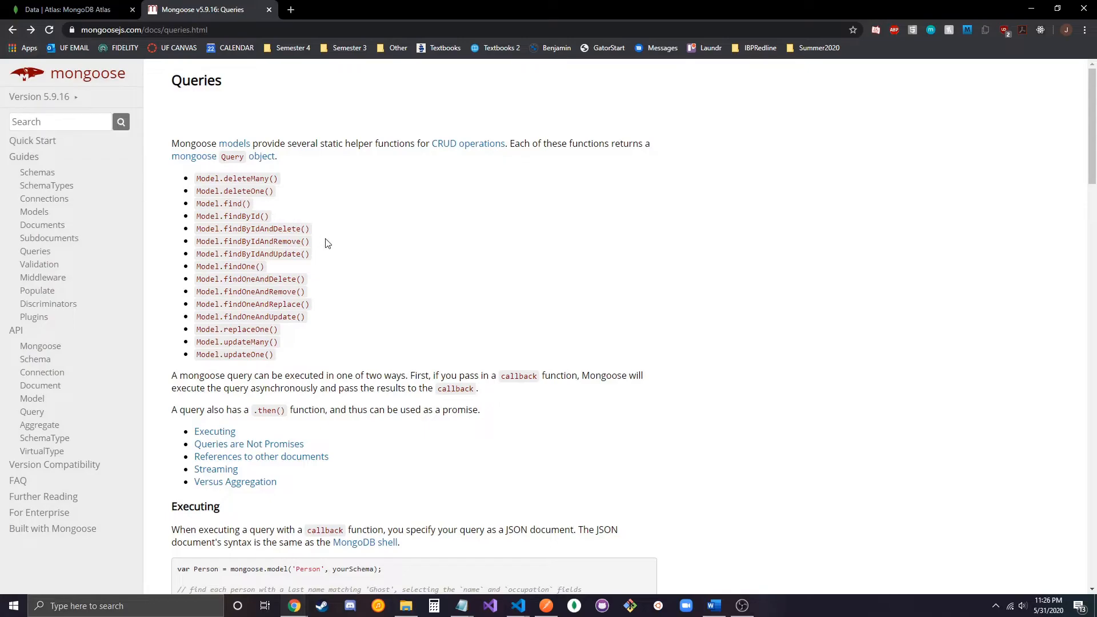
mouse_move(231, 216)
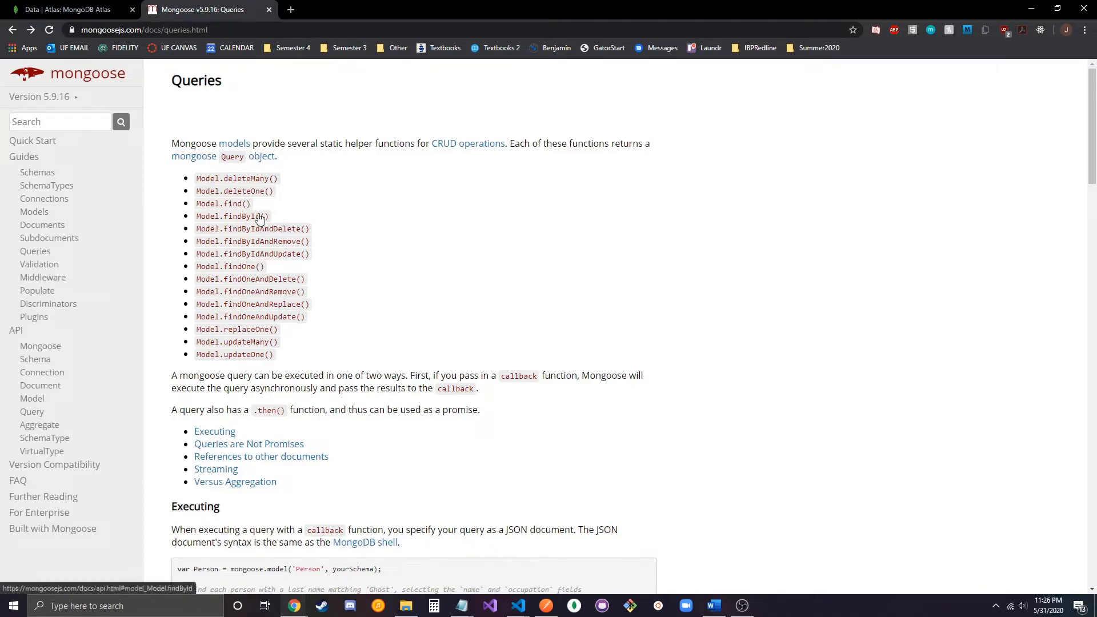
left_click(231, 215)
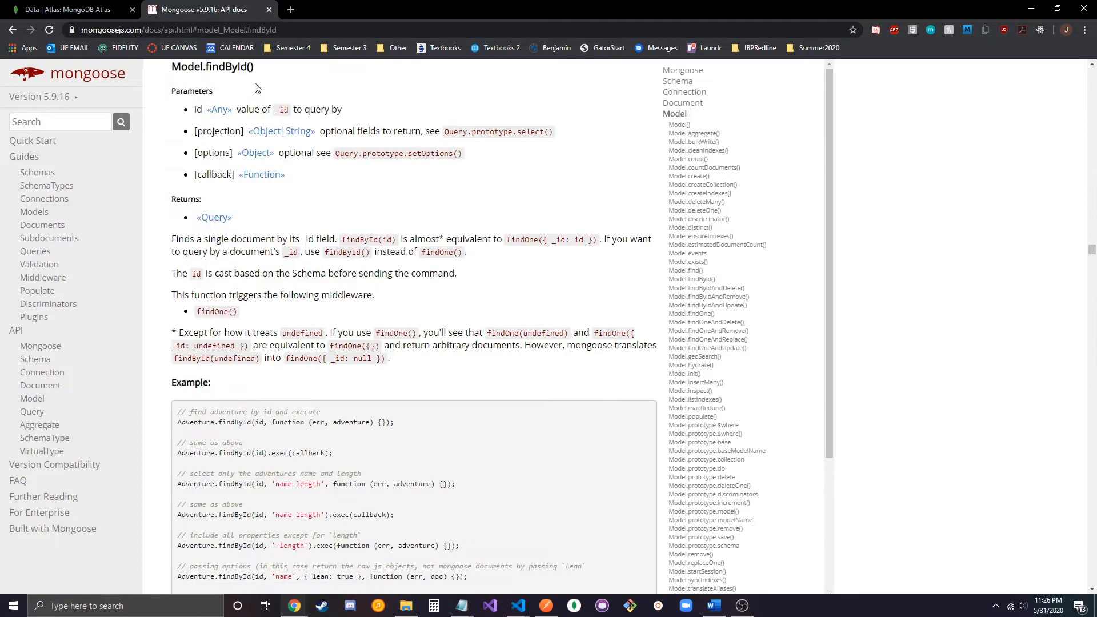
left_click(67, 9)
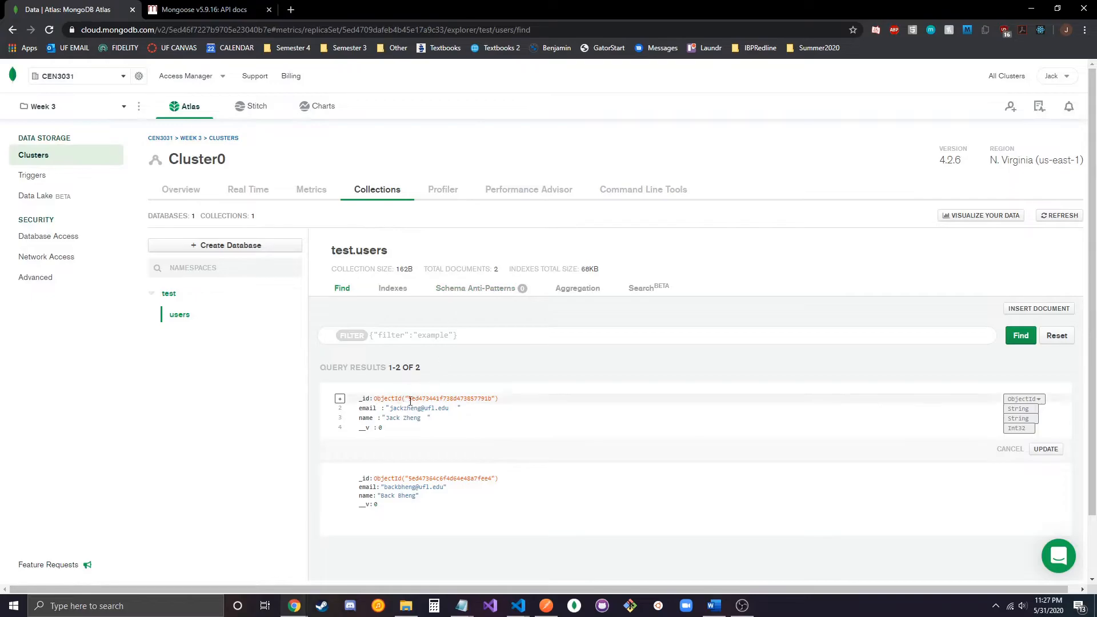
left_click(202, 10)
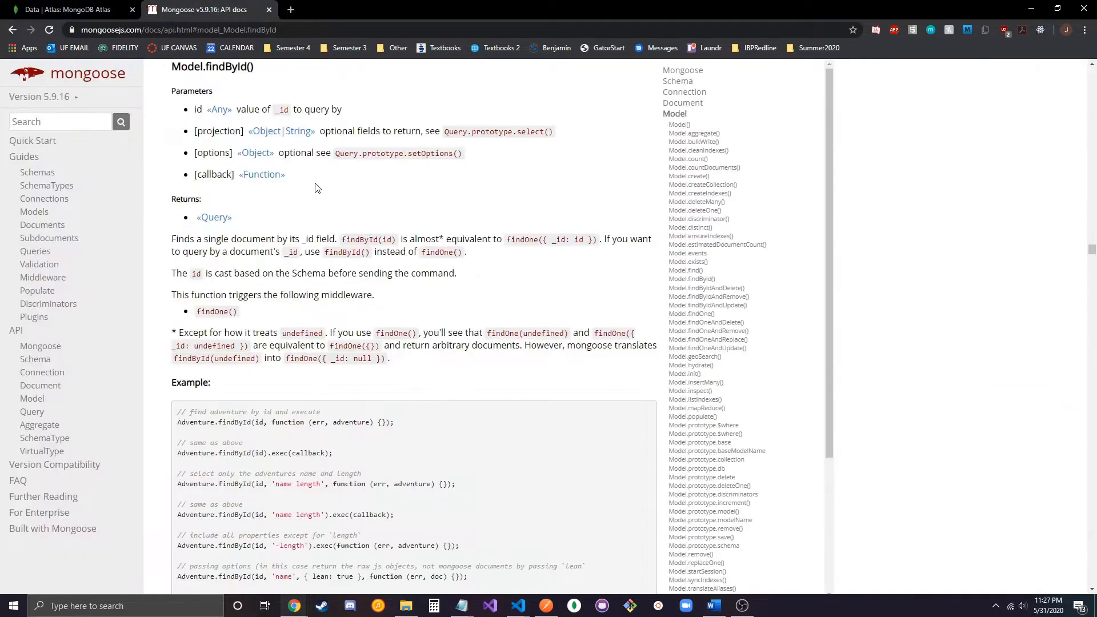
Highlight the first stored user's ObjectId value in the Atlas collection
left_click(66, 9)
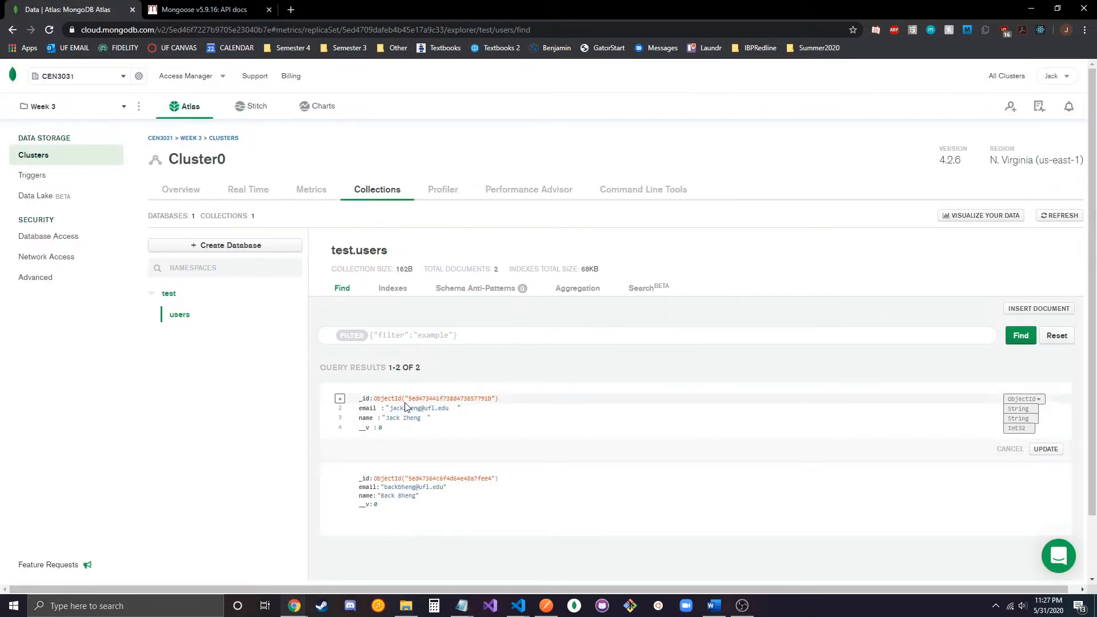
double_click(449, 399)
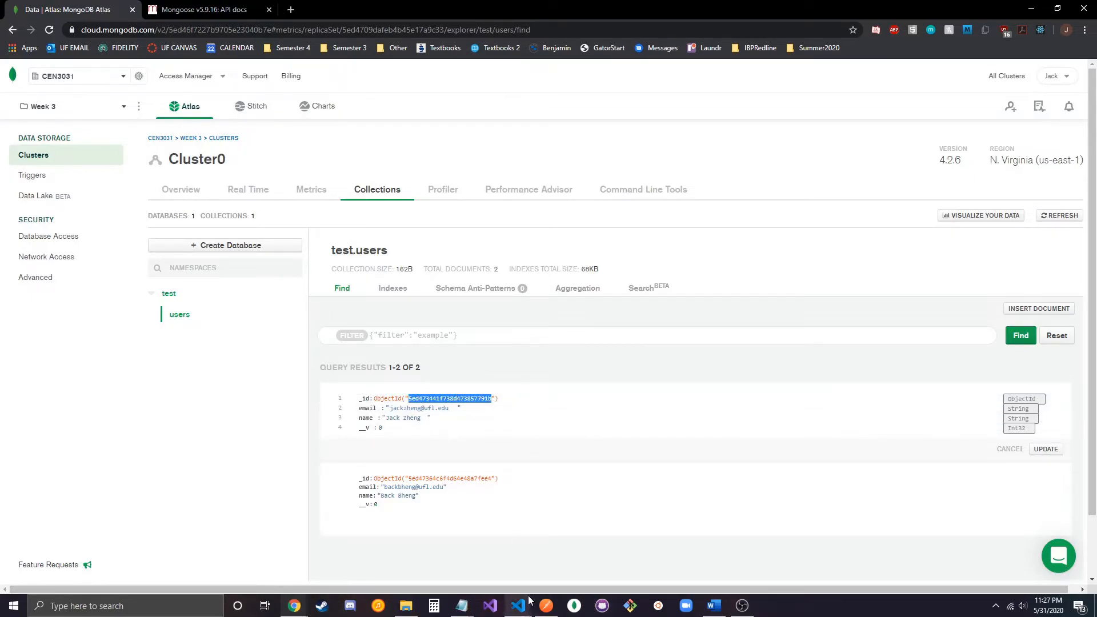
left_click(517, 605)
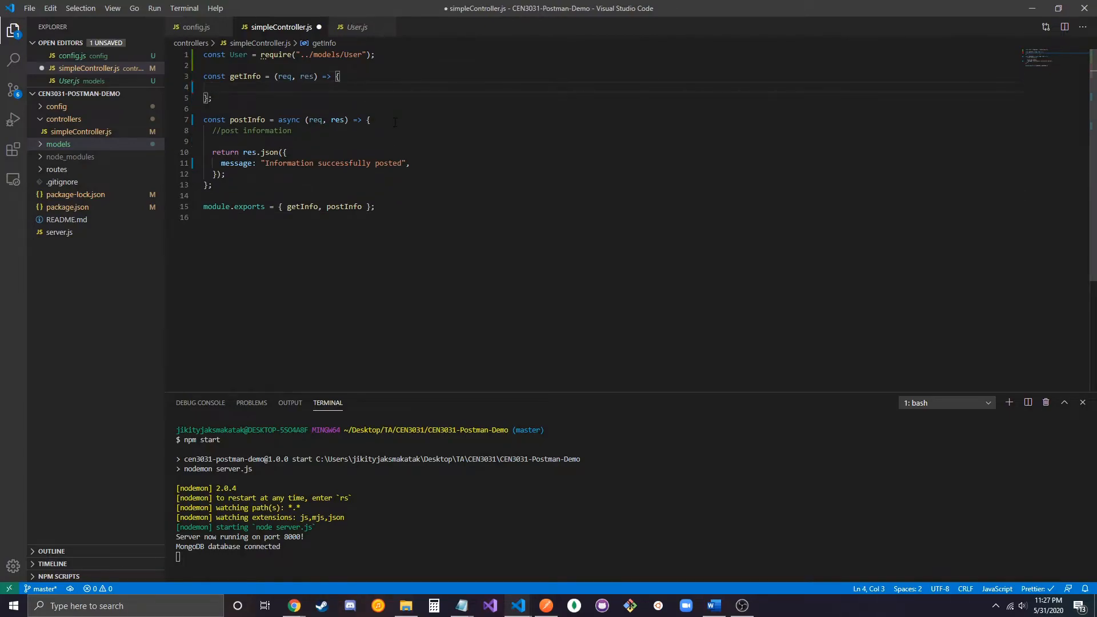
Write User.findById("5ed473441f738d473857791b").then() in the getInfo handler
type("User")
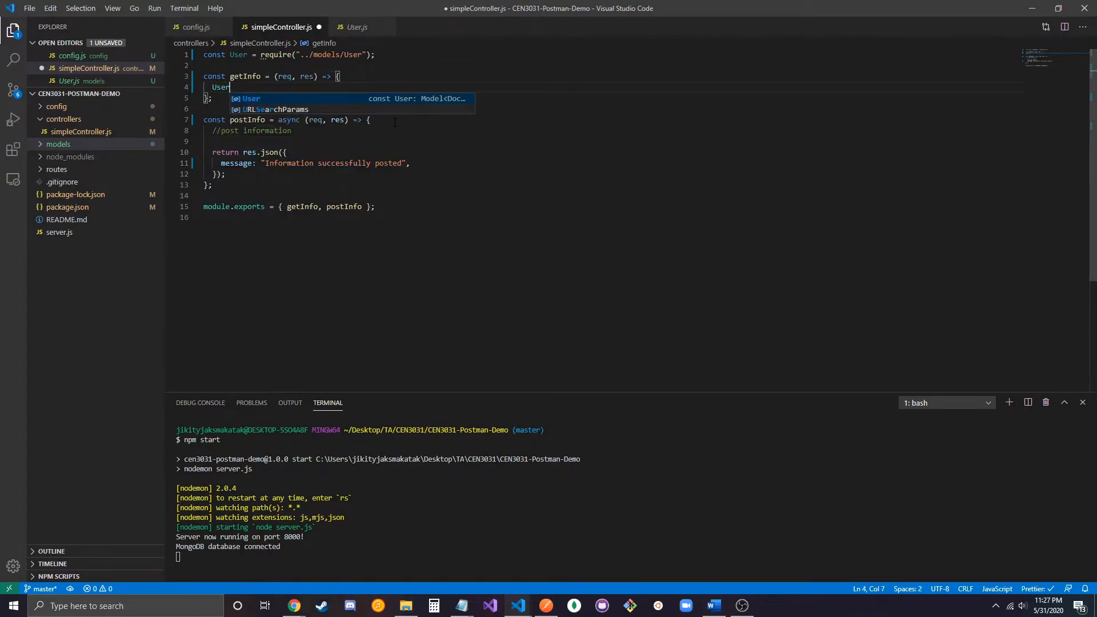
type(".findById")
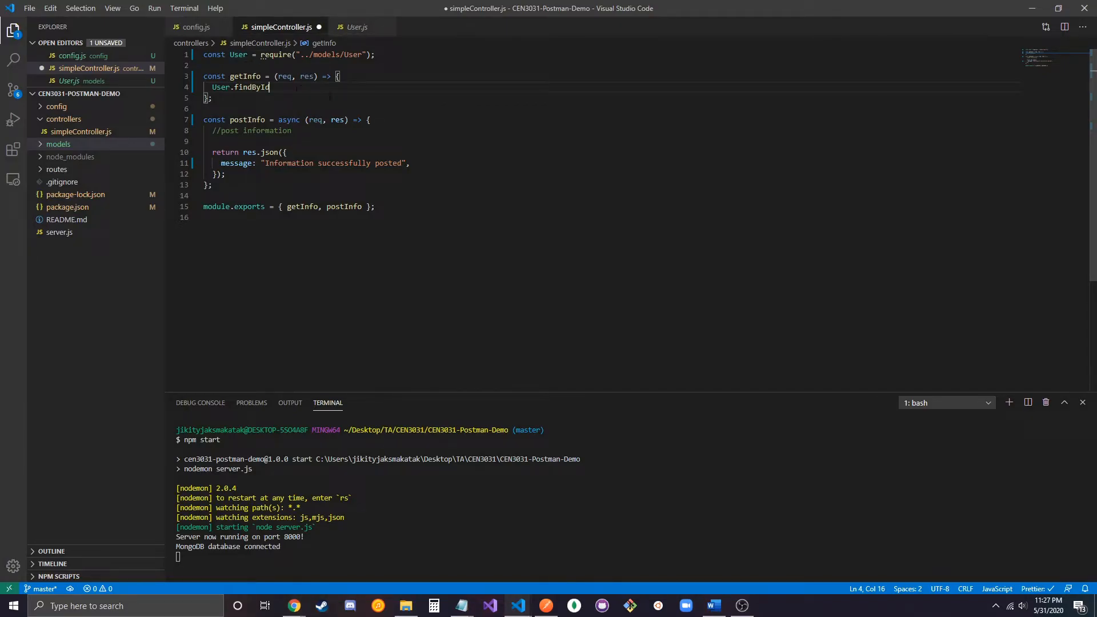
type("()")
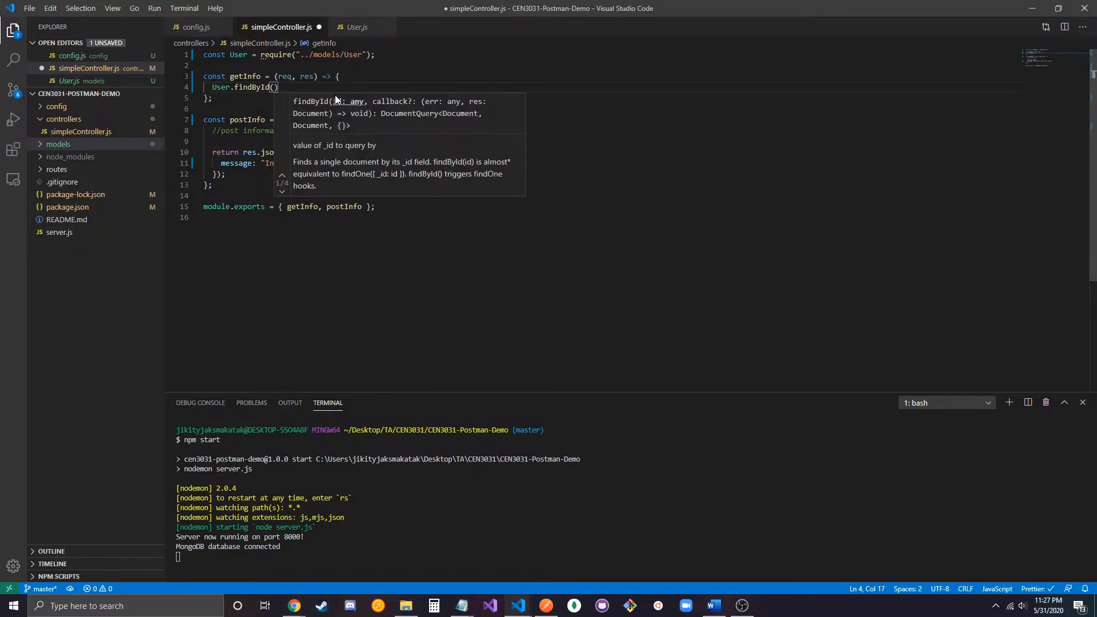
type("\"5ed473441f738d473857791b\"")
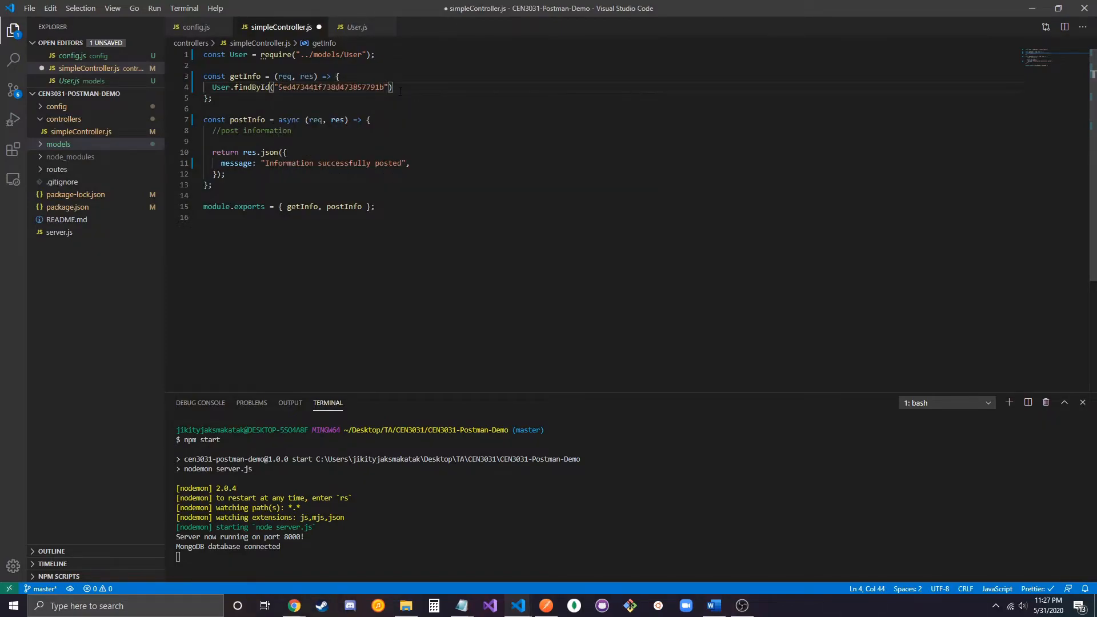
type(".then()")
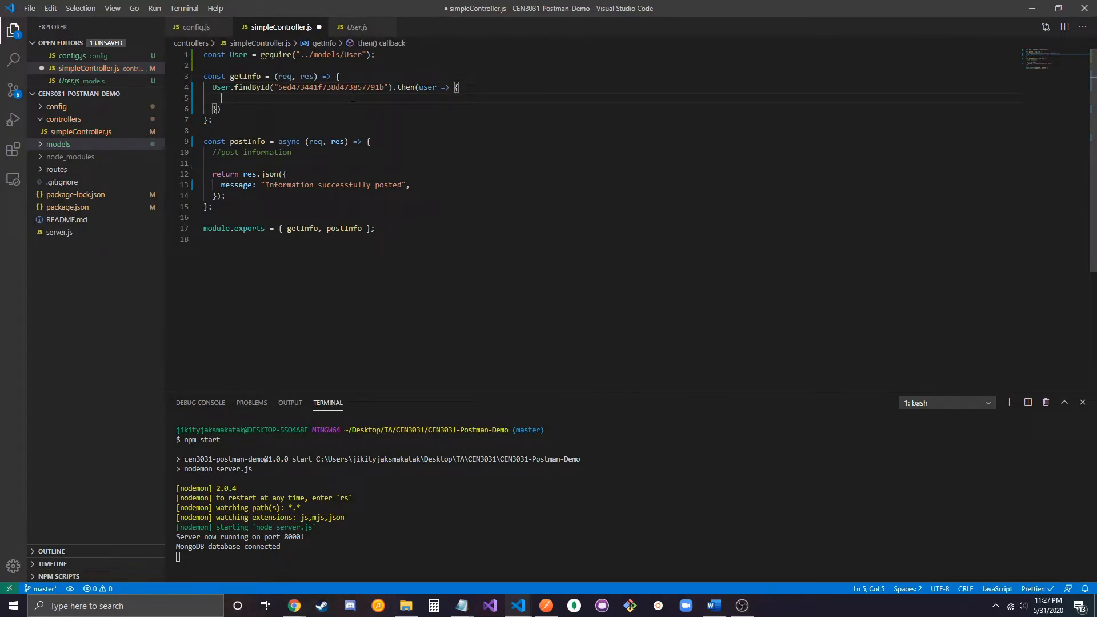
Add 'User not found', 'User found:' and .catch "Error: " + error responses, then save
type("if (!user){")
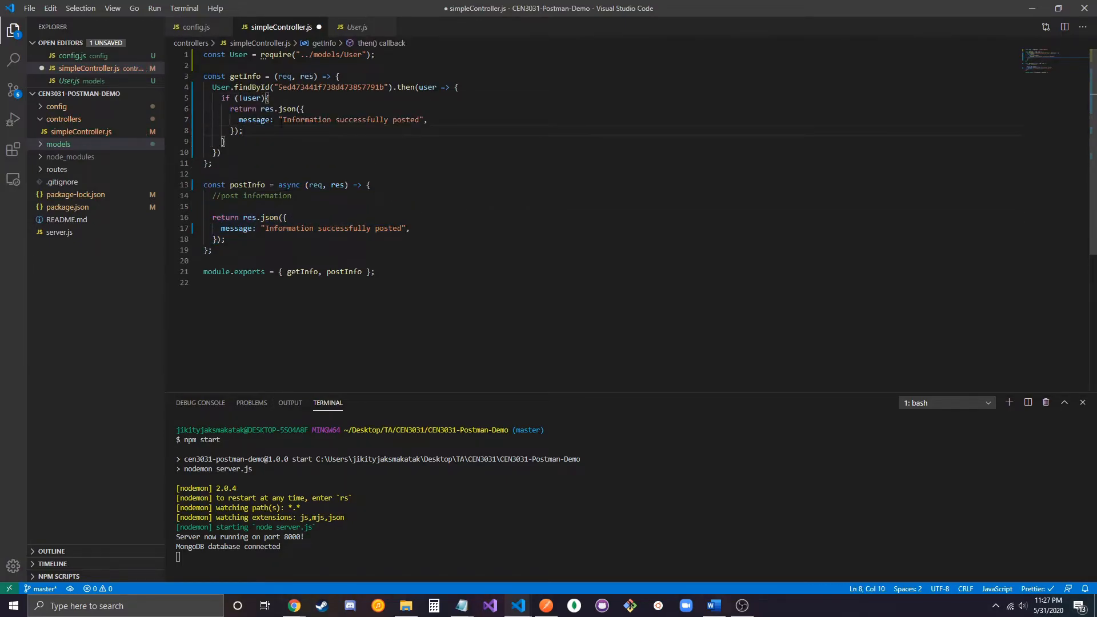
double_click(349, 119)
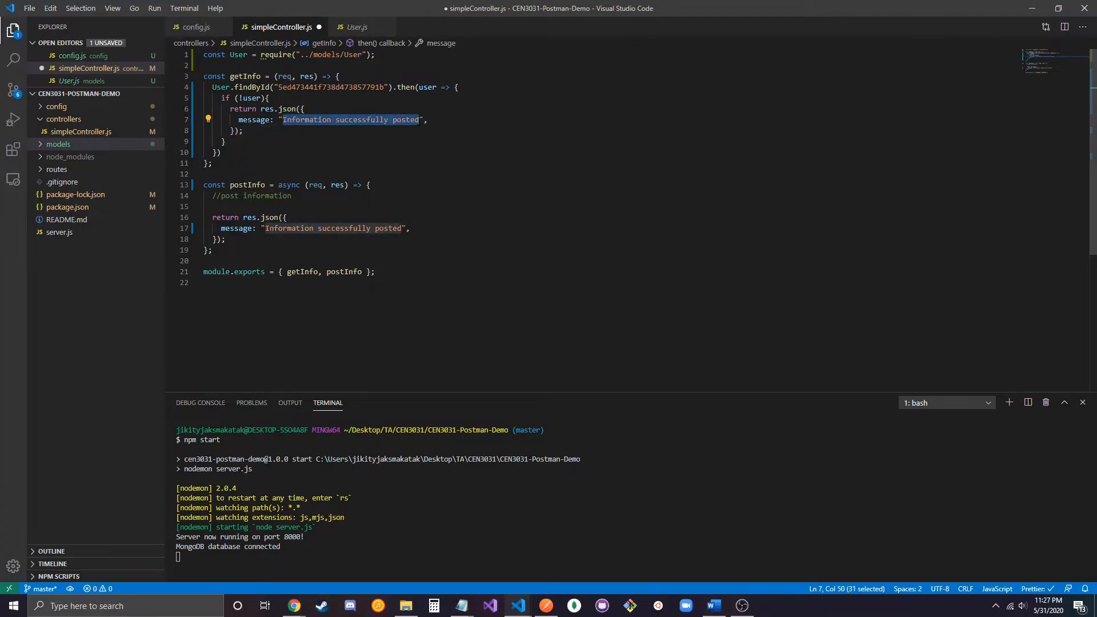
type("User not found\",")
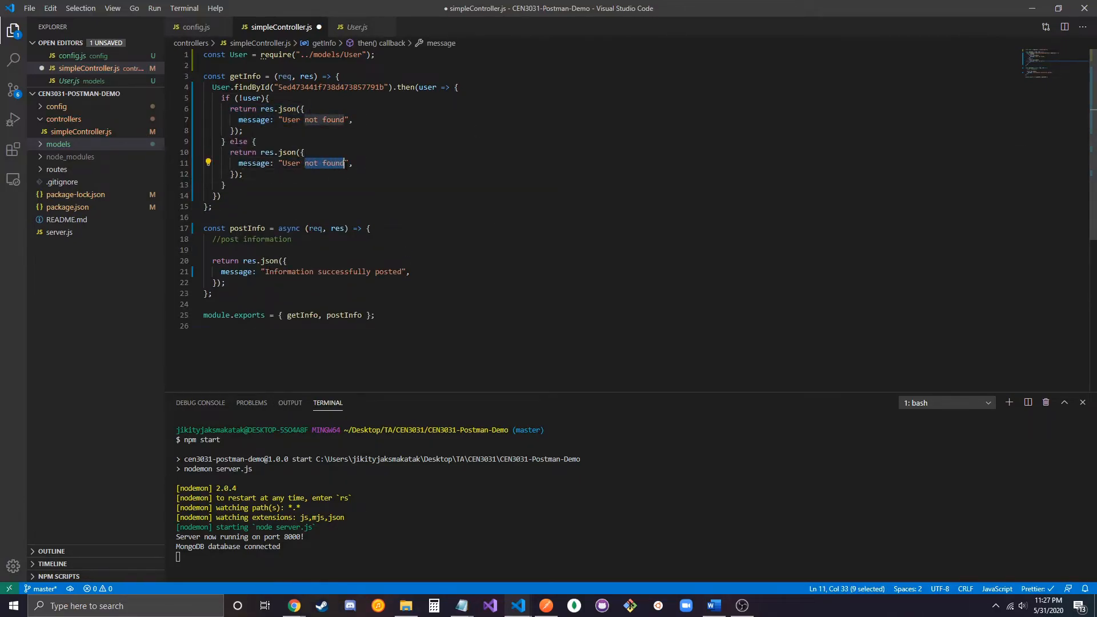
type("User found: \" + user.name +")
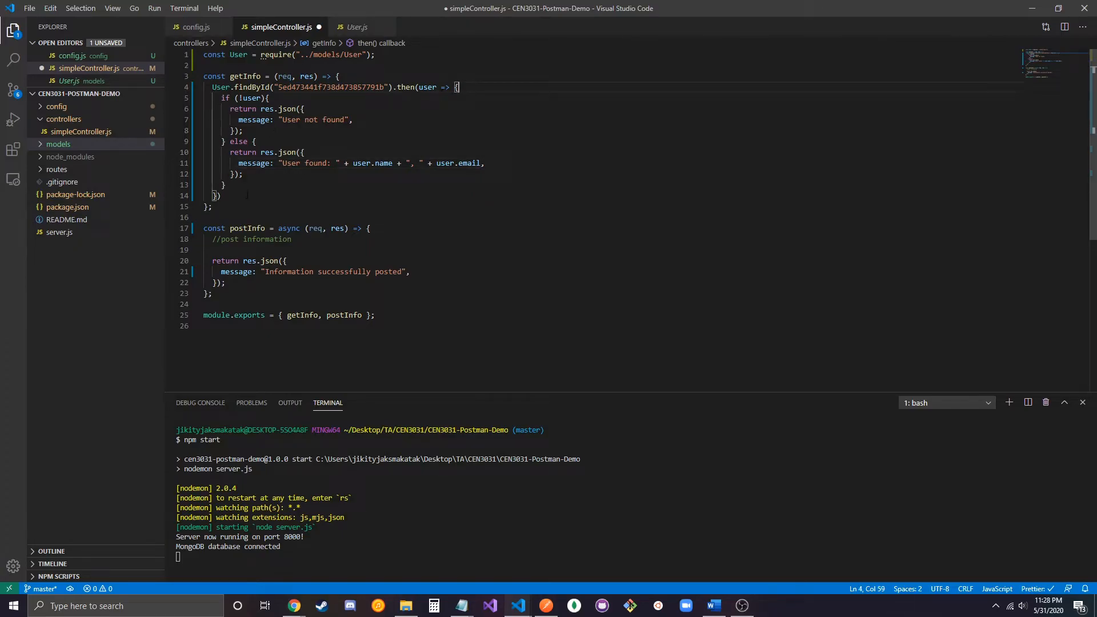
type(".catch(error => {")
type("message: \"Error: \",")
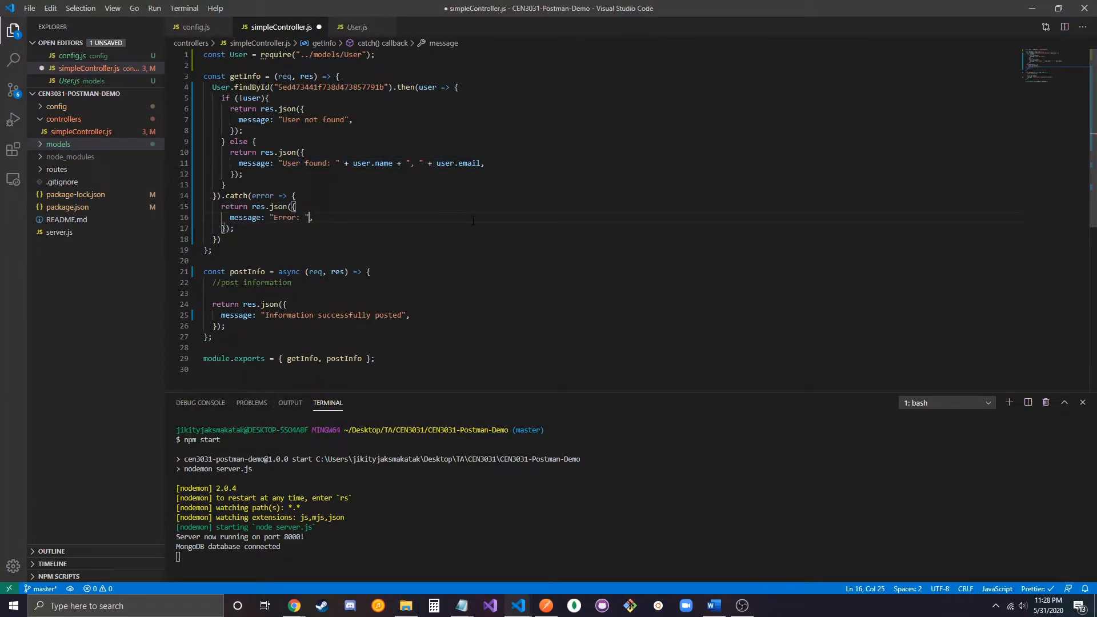
type("+ error,")
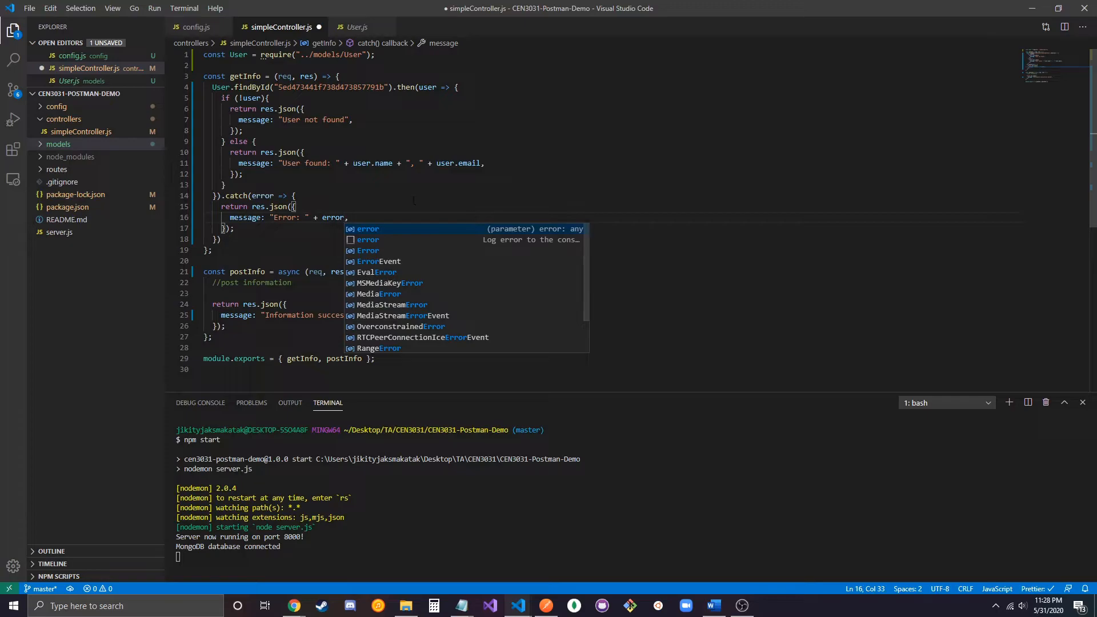
key("ctrl+s")
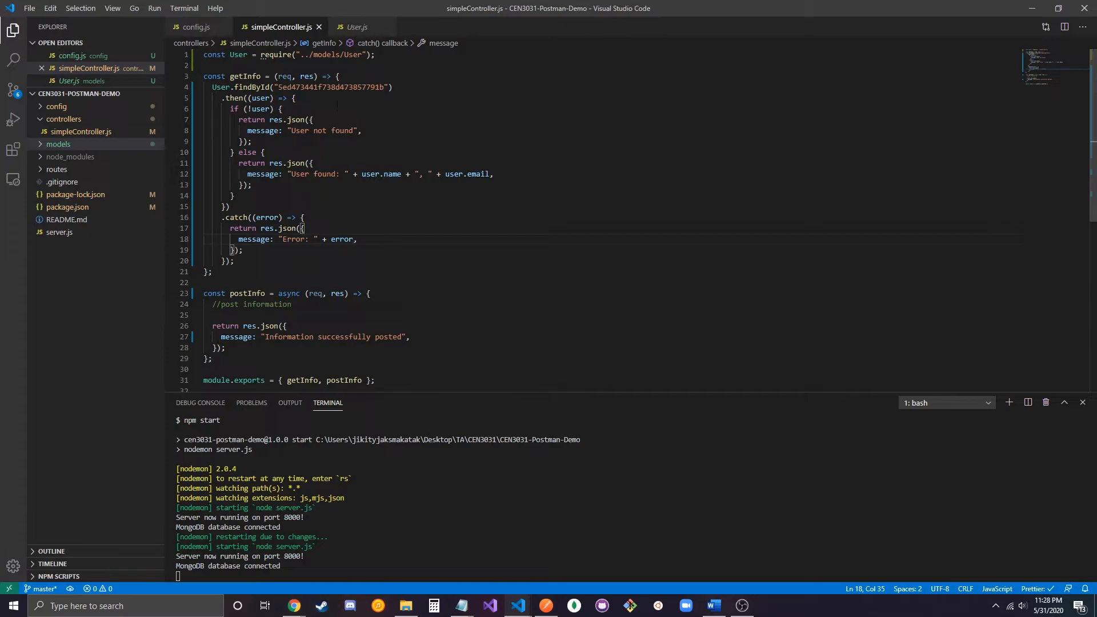
Review the not-found and User found messages, then send GET localhost:8000/api/getInfo
left_click(314, 120)
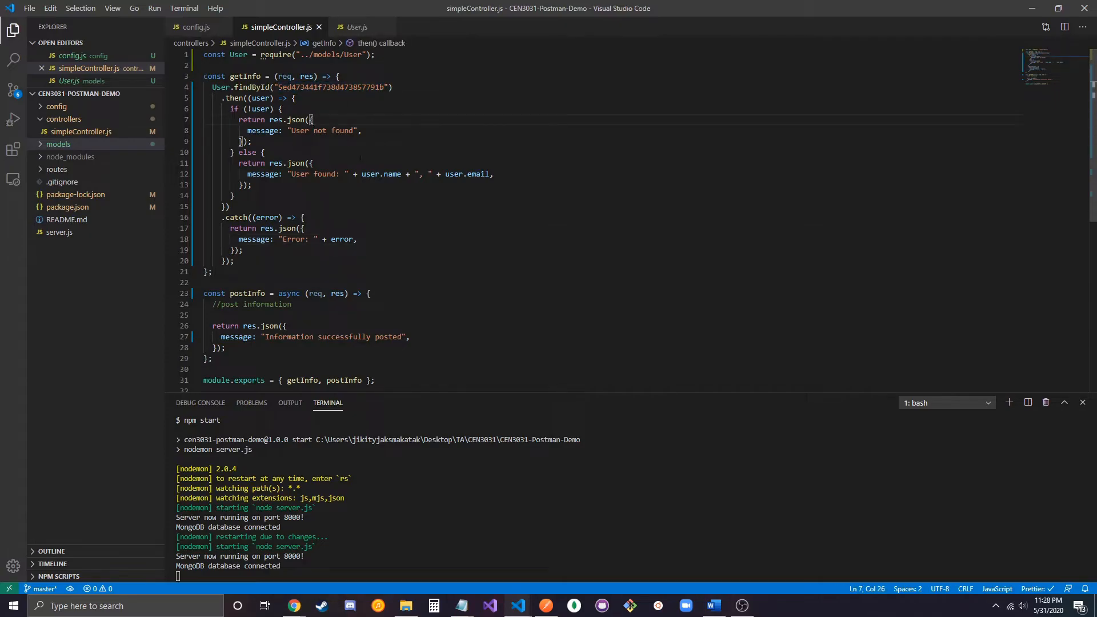
double_click(314, 174)
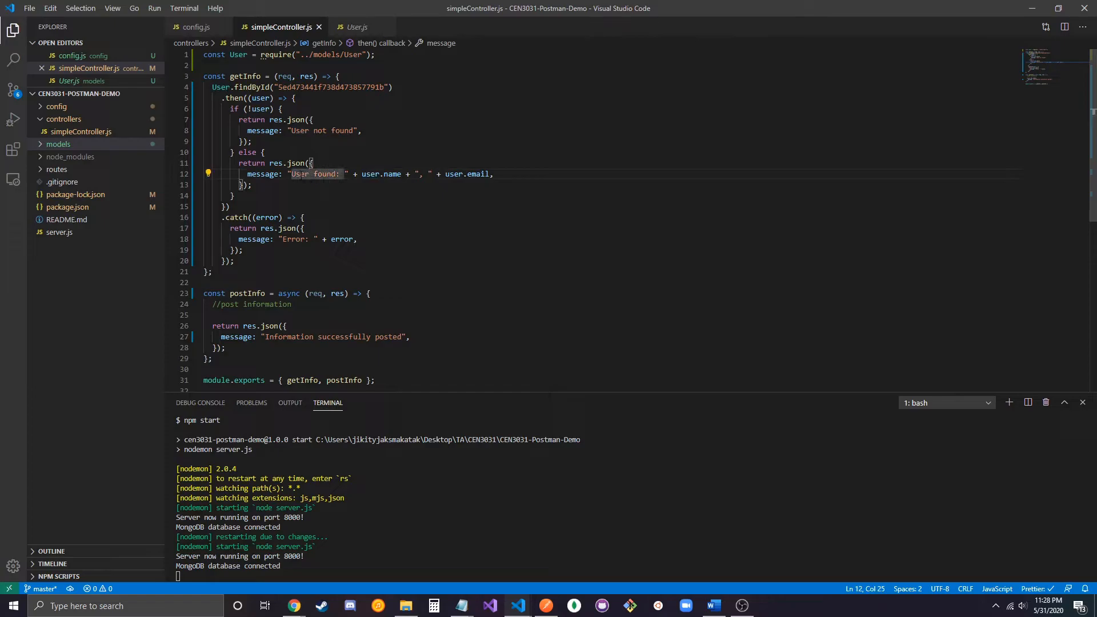
double_click(477, 173)
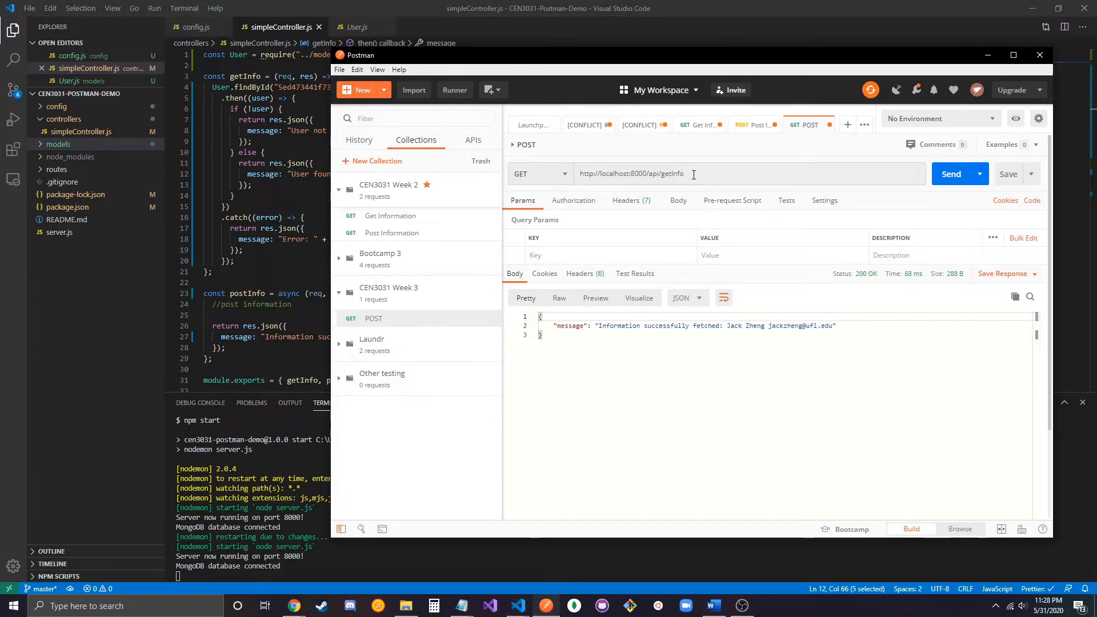
left_click(950, 174)
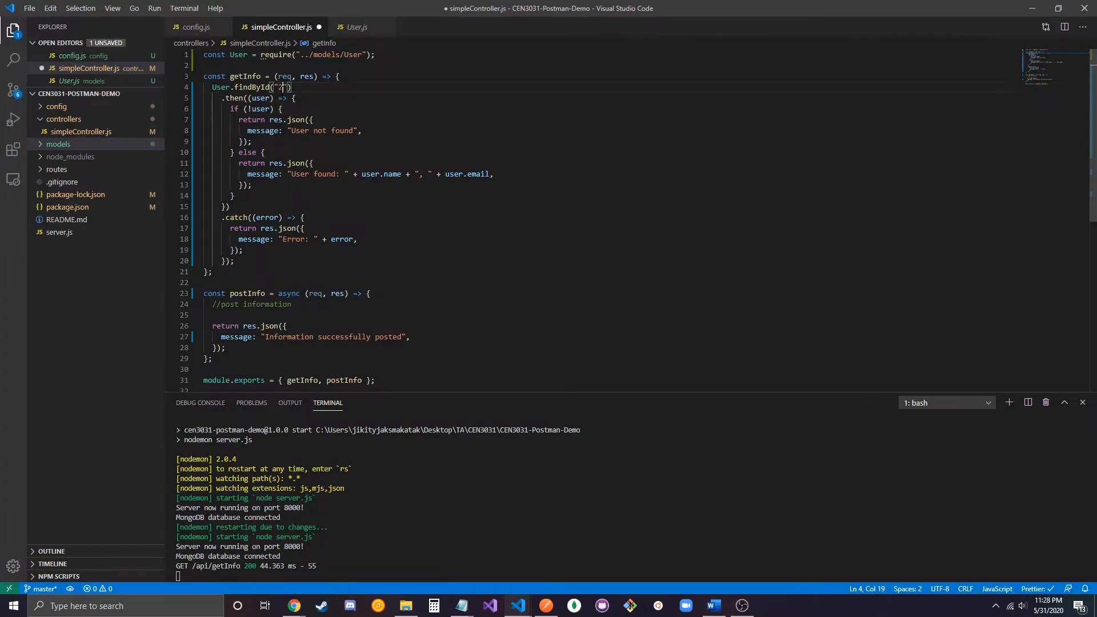
Save the controller with findById given the invalid id "2"
key("ctrl+s")
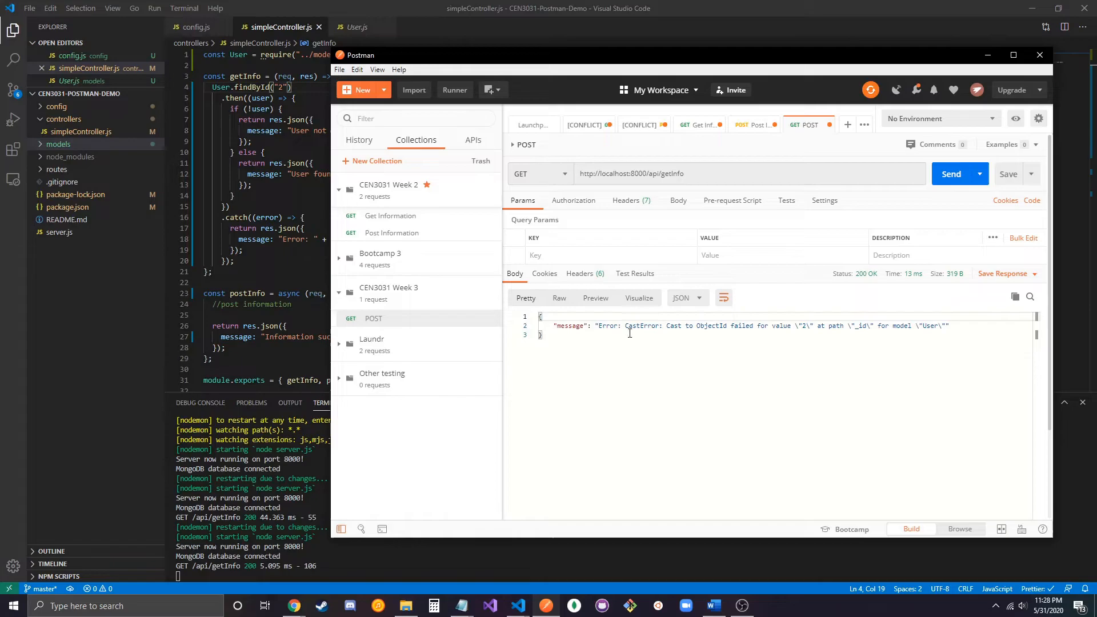
mouse_move(604, 323)
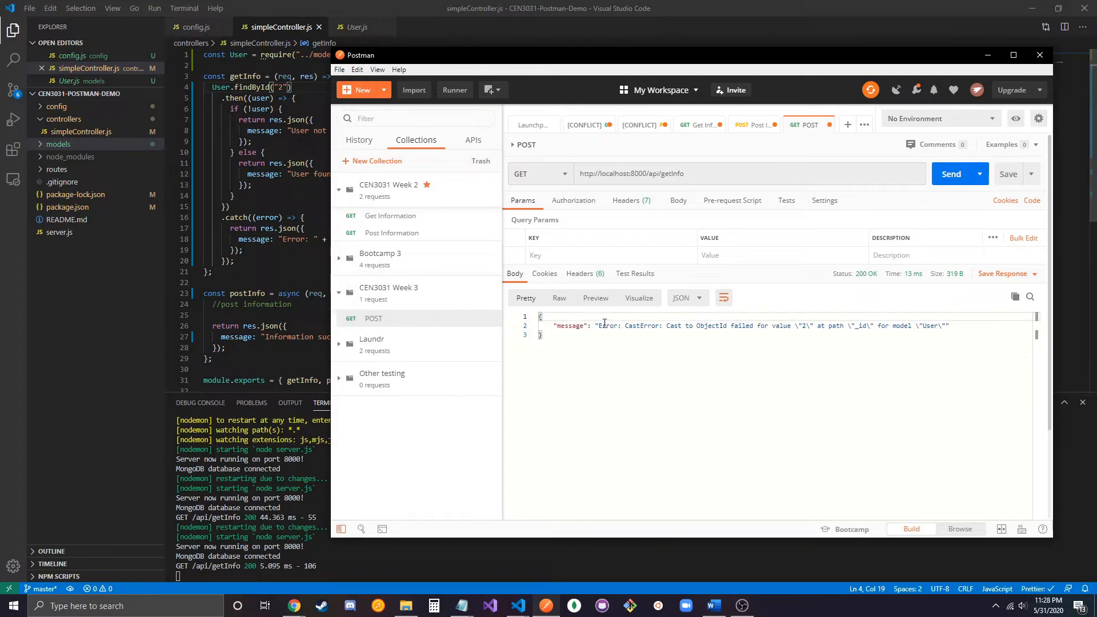
mouse_move(767, 330)
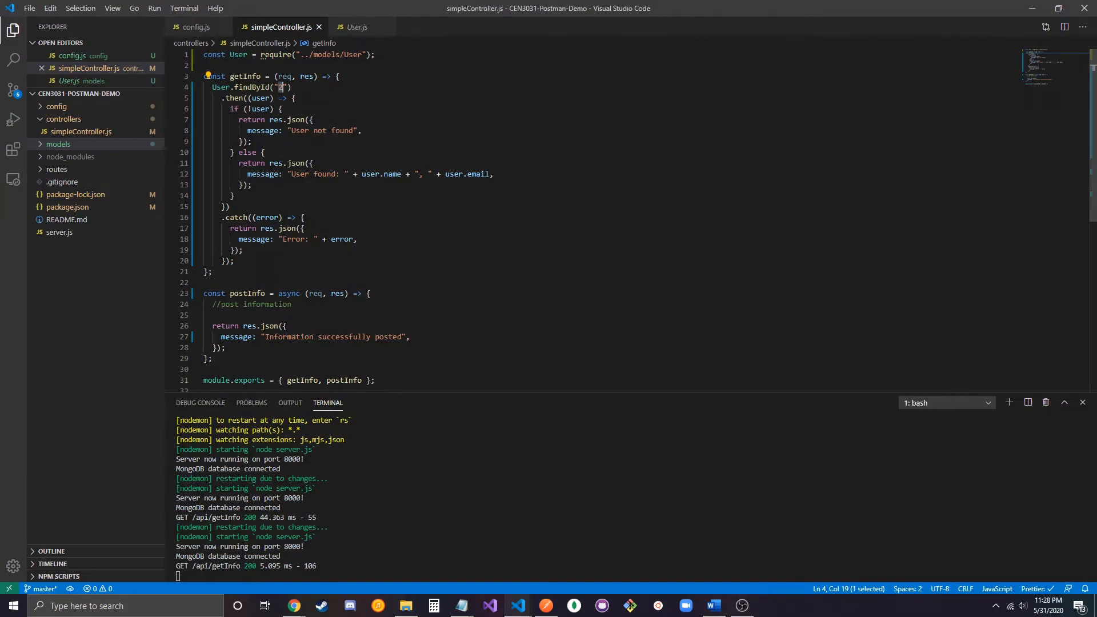
mouse_move(294, 605)
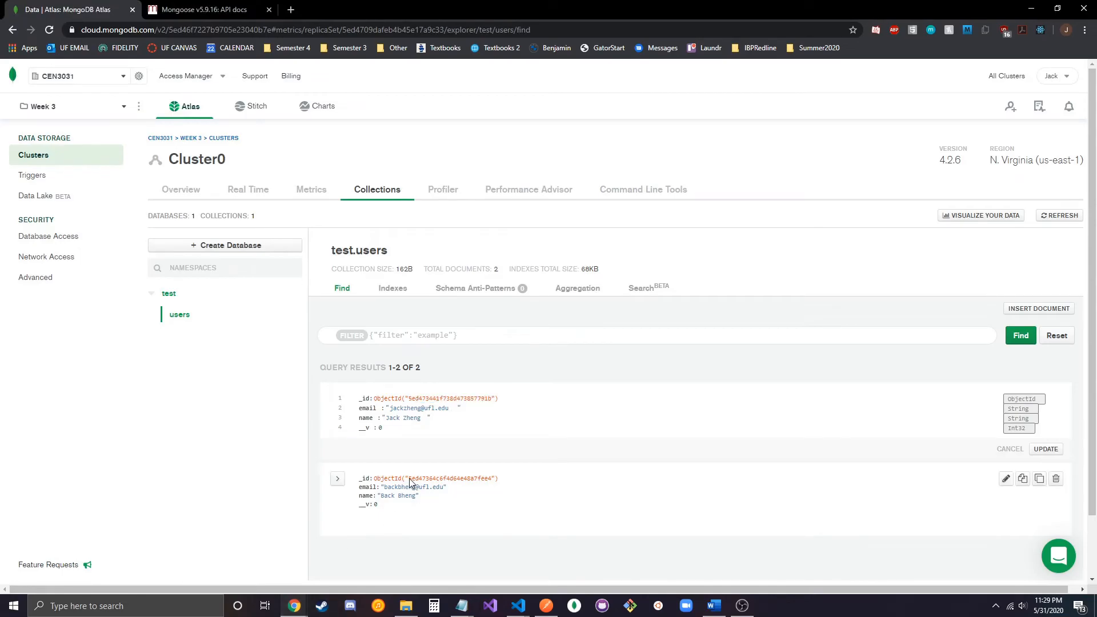
mouse_move(995, 465)
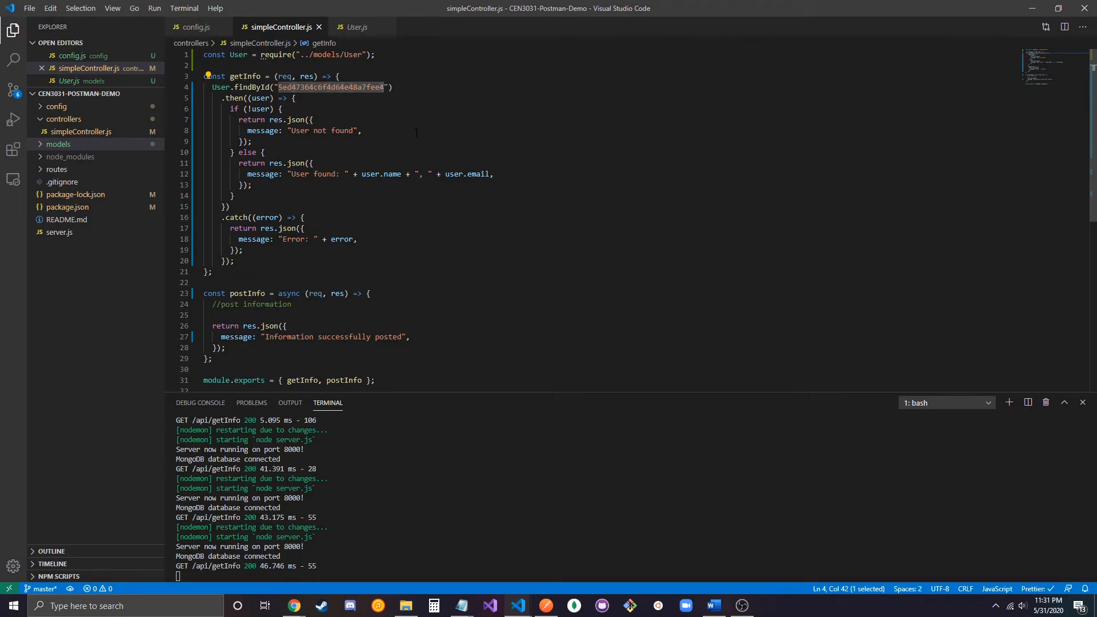
Send getInfo with the second user's _id, then with an altered id returning 'User not found'
key("Backspace")
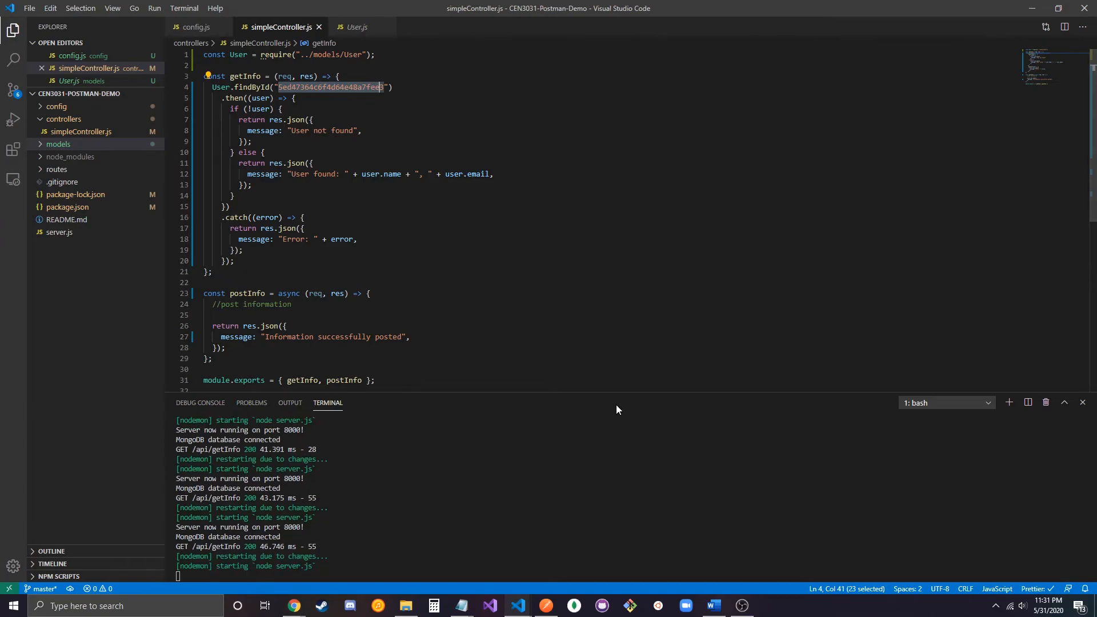
left_click(912, 171)
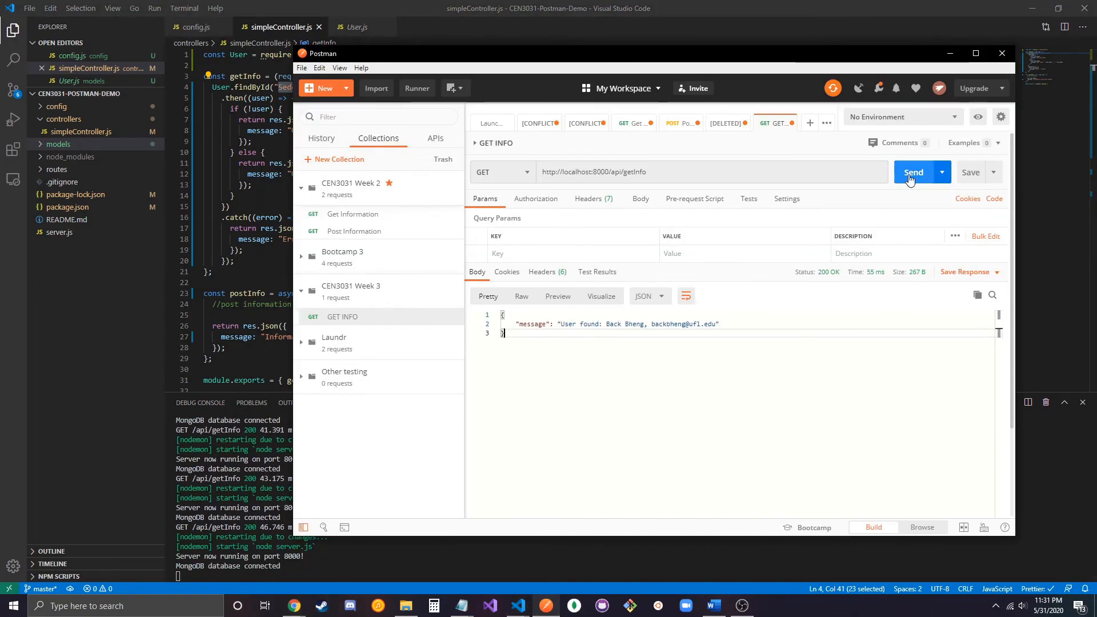
left_click(913, 172)
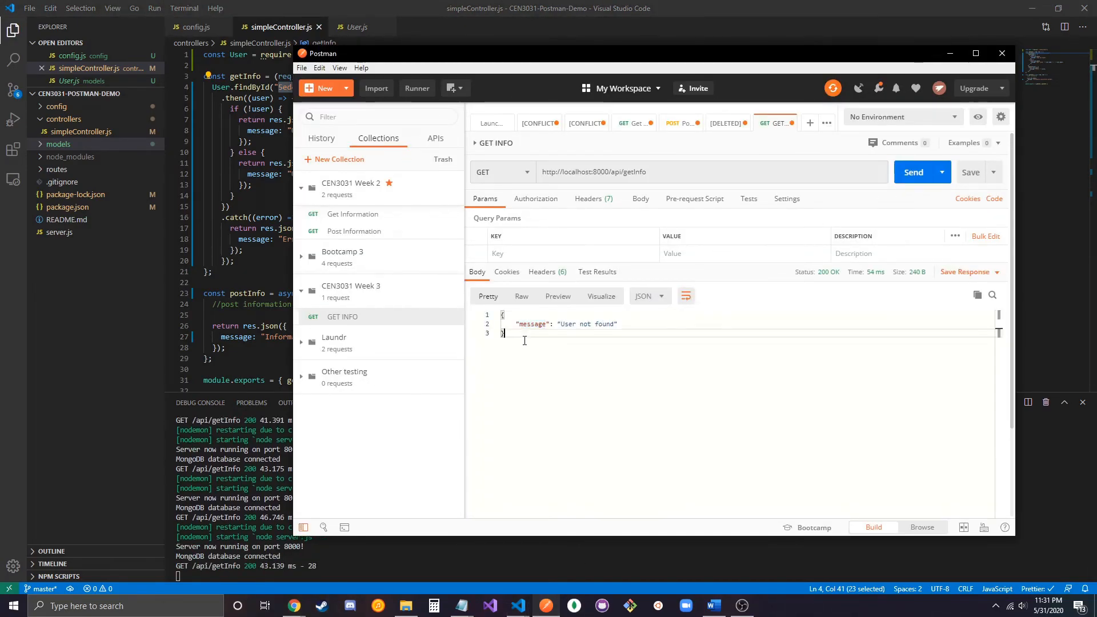
mouse_move(616, 339)
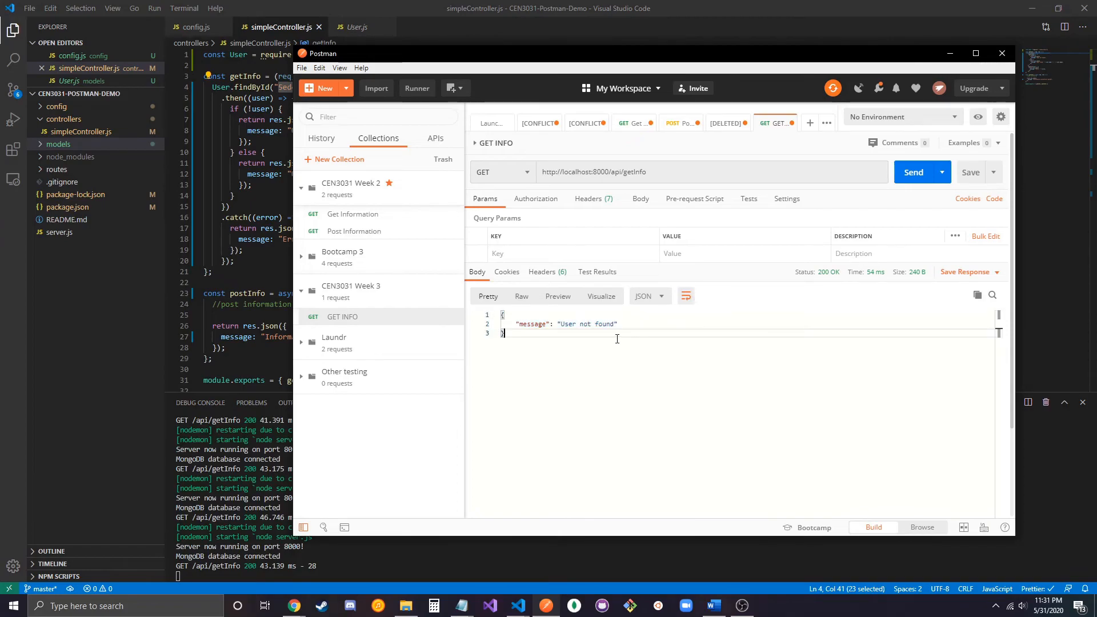
left_click(1001, 53)
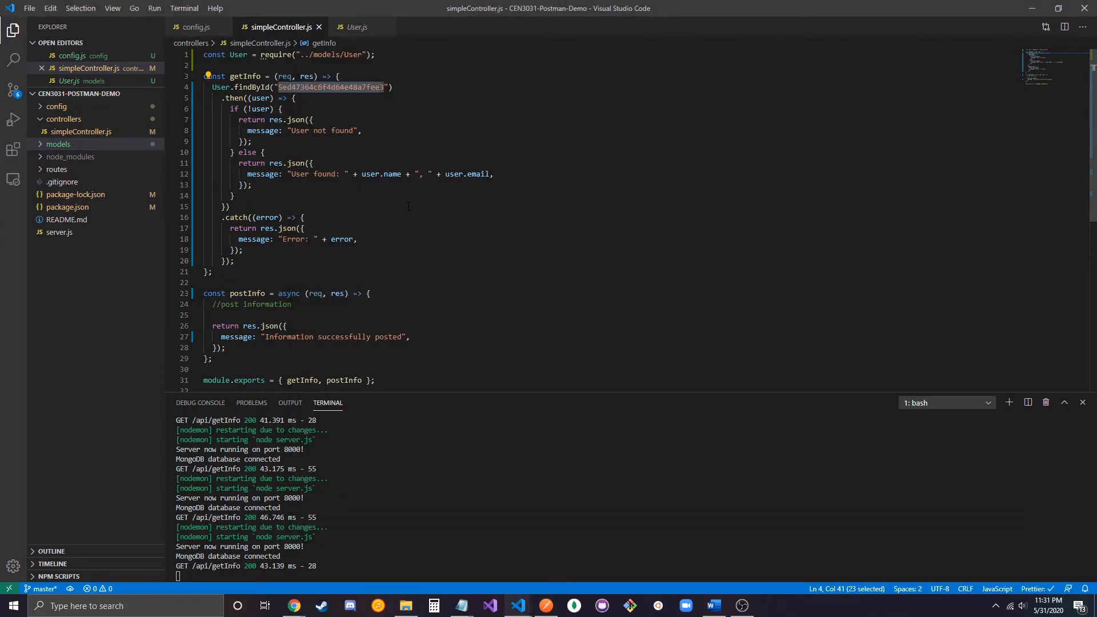
left_click(338, 76)
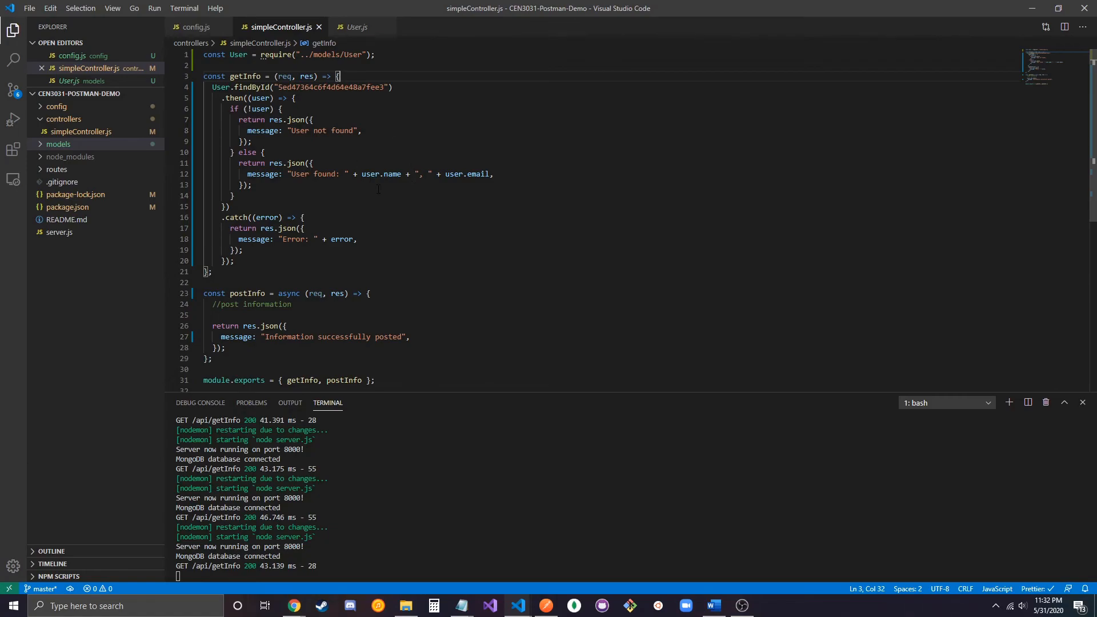
mouse_move(413, 203)
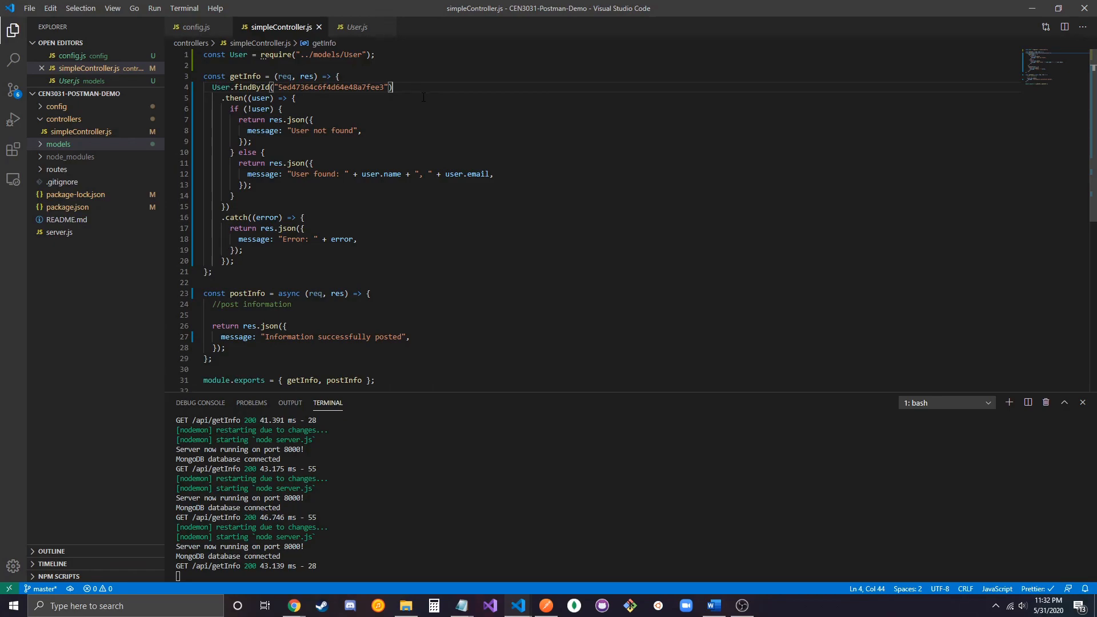
left_click(338, 76)
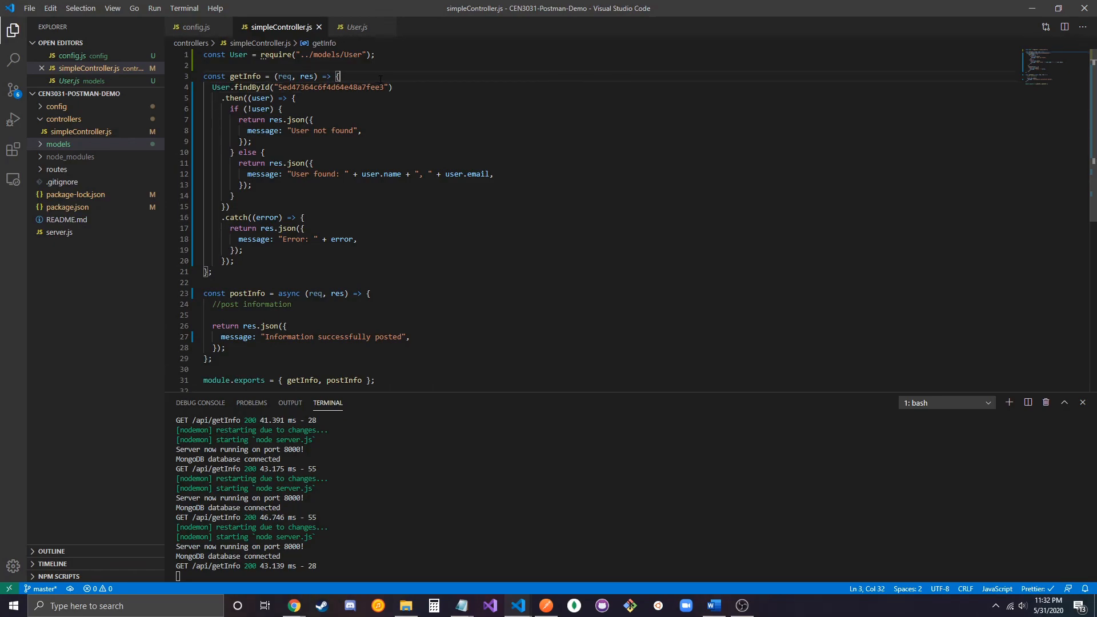
left_click(294, 97)
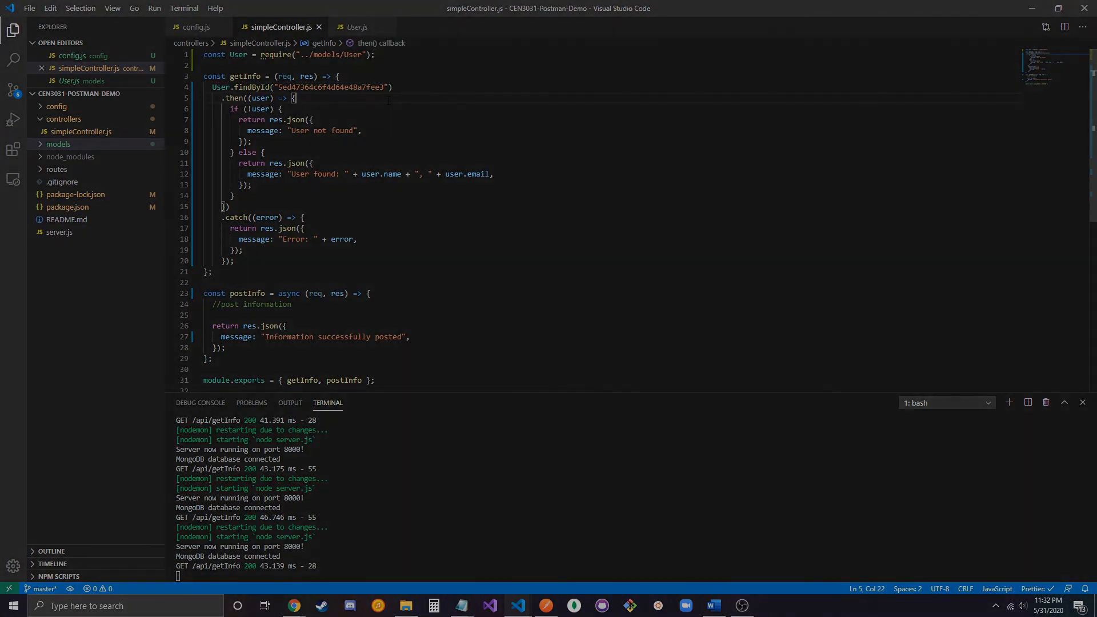